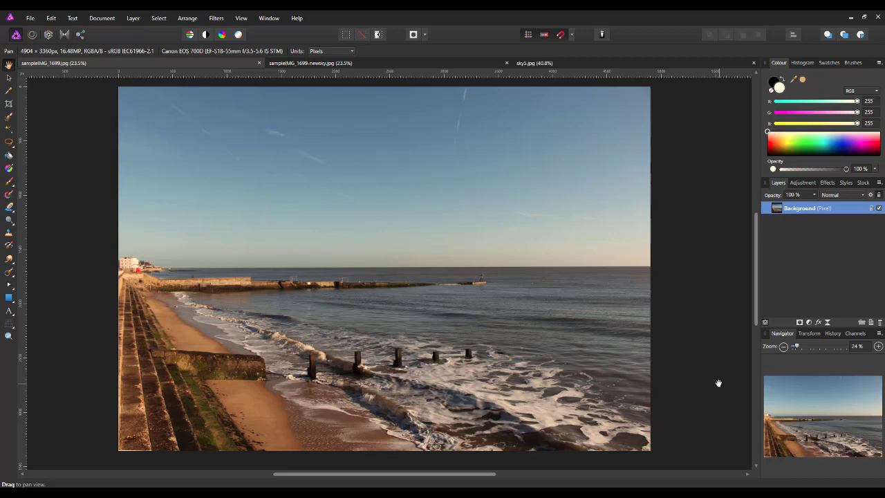
mouse_move(704, 375)
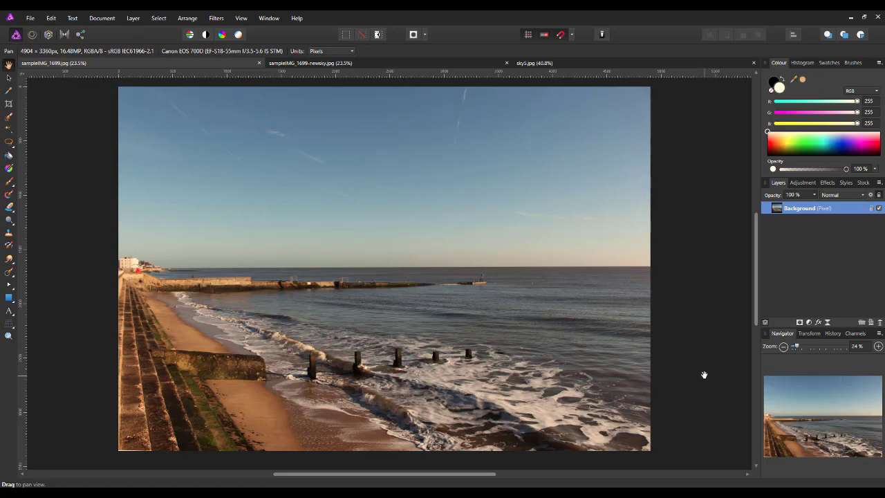
mouse_move(513, 165)
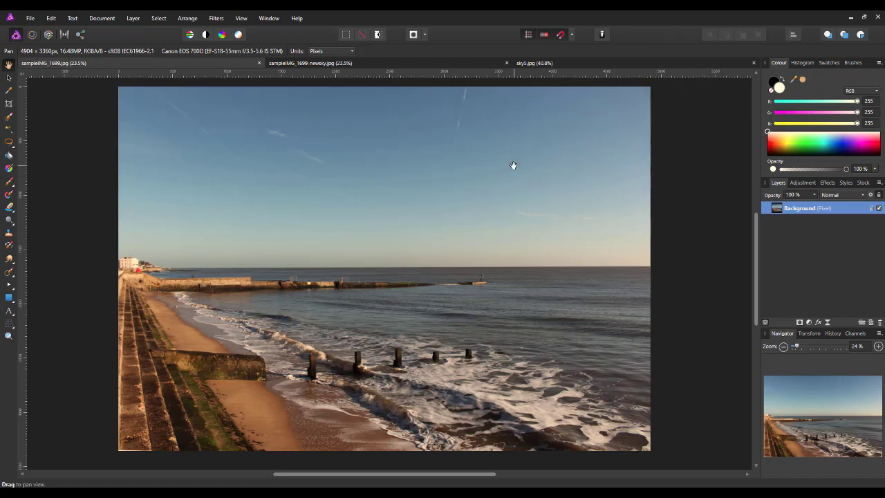
mouse_move(529, 345)
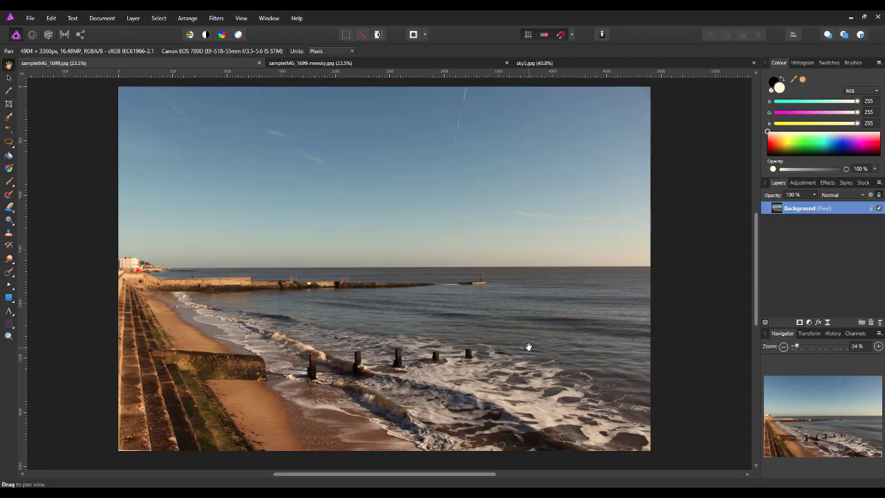
mouse_move(371, 213)
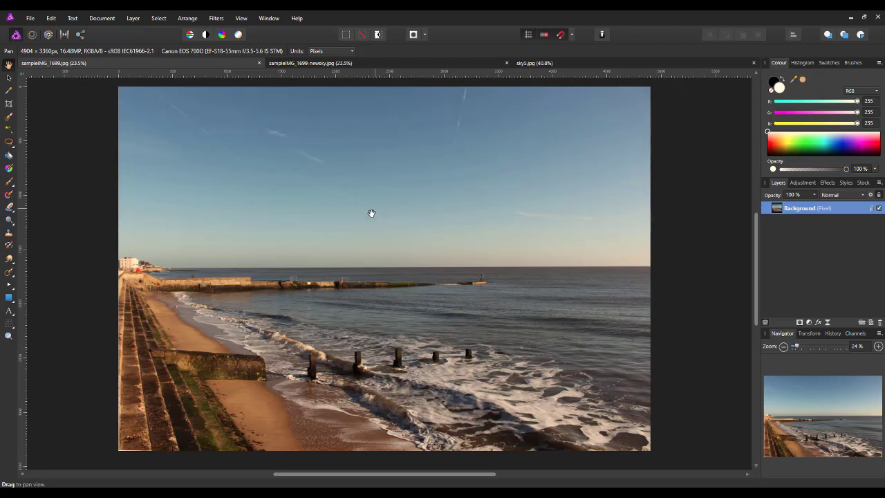
mouse_move(79, 219)
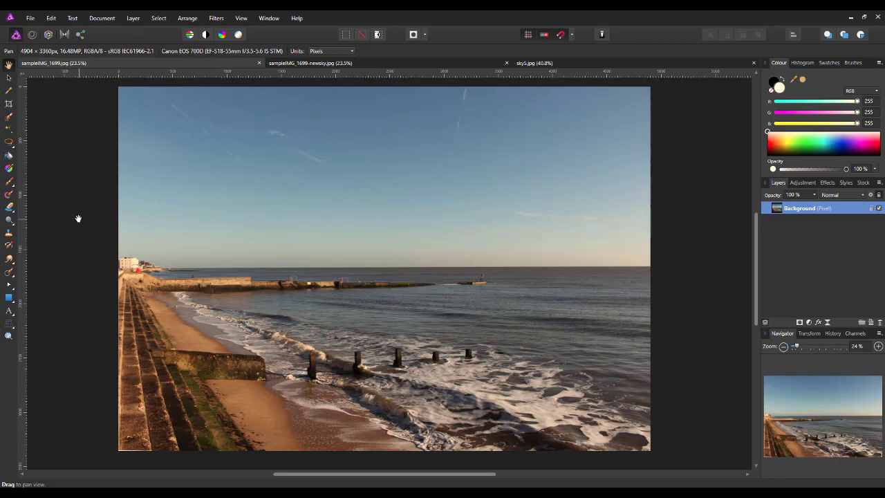
mouse_move(77, 227)
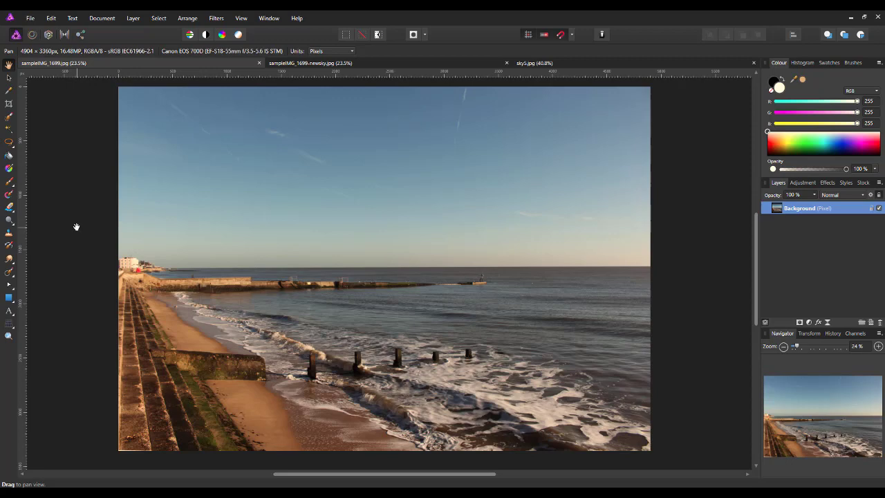
mouse_move(98, 259)
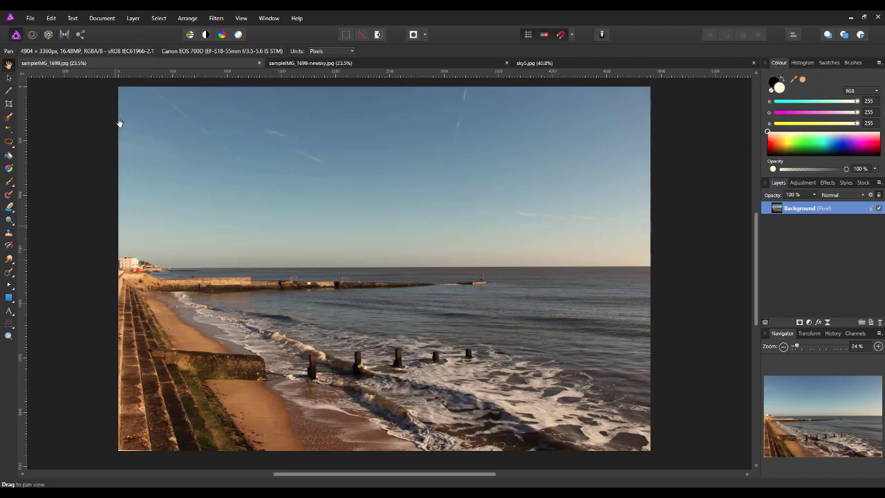
mouse_move(392, 166)
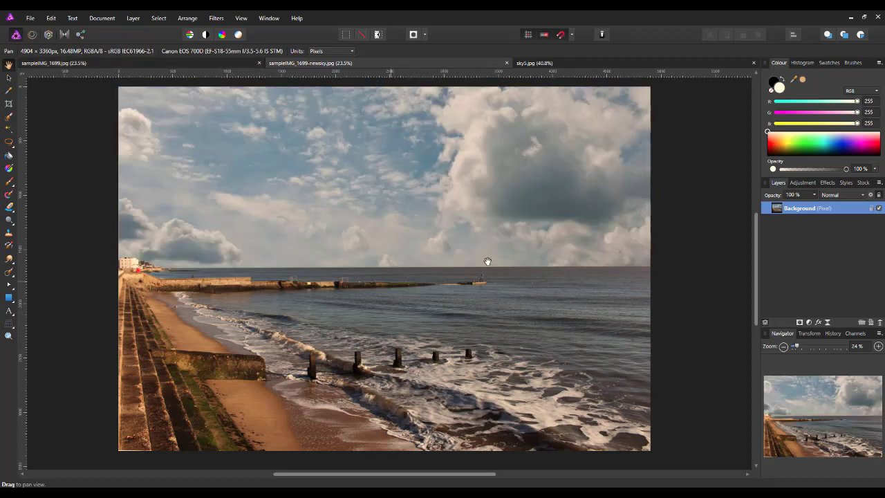
mouse_move(643, 274)
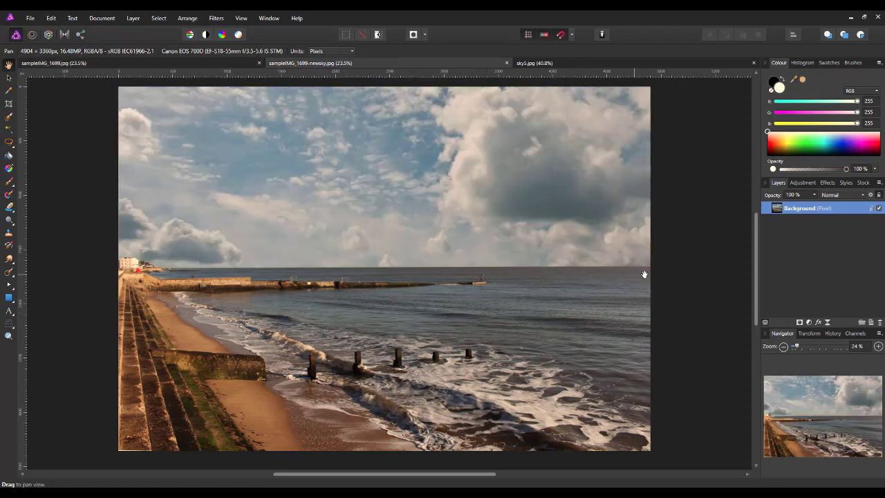
mouse_move(229, 264)
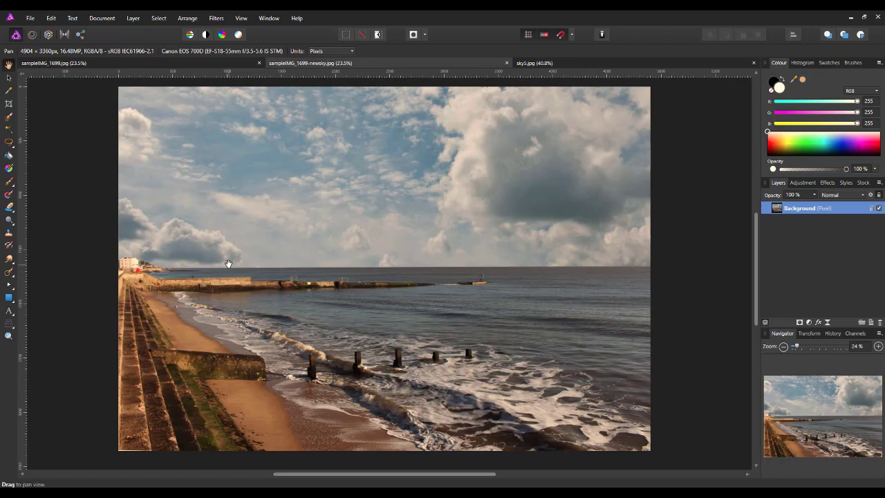
mouse_move(222, 63)
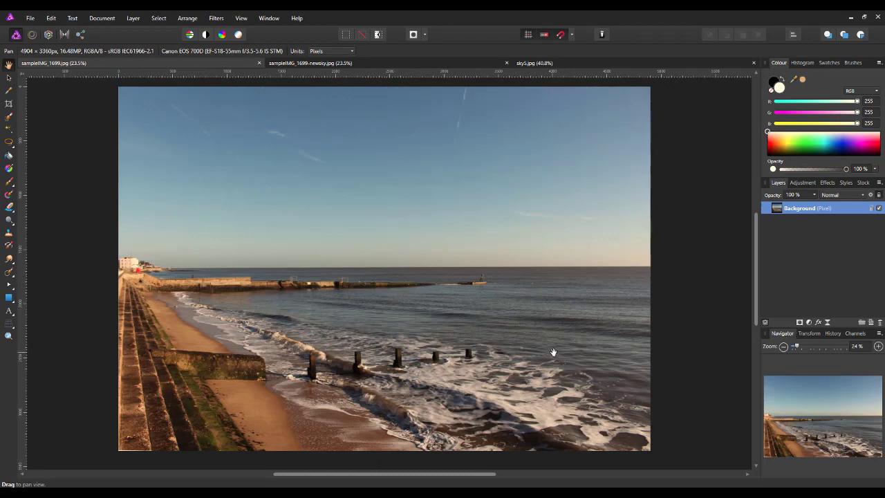
mouse_move(401, 279)
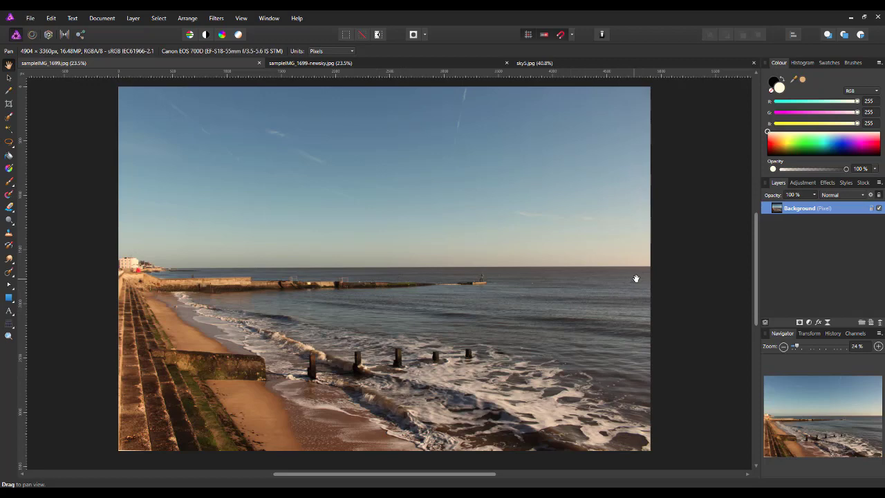
mouse_move(589, 278)
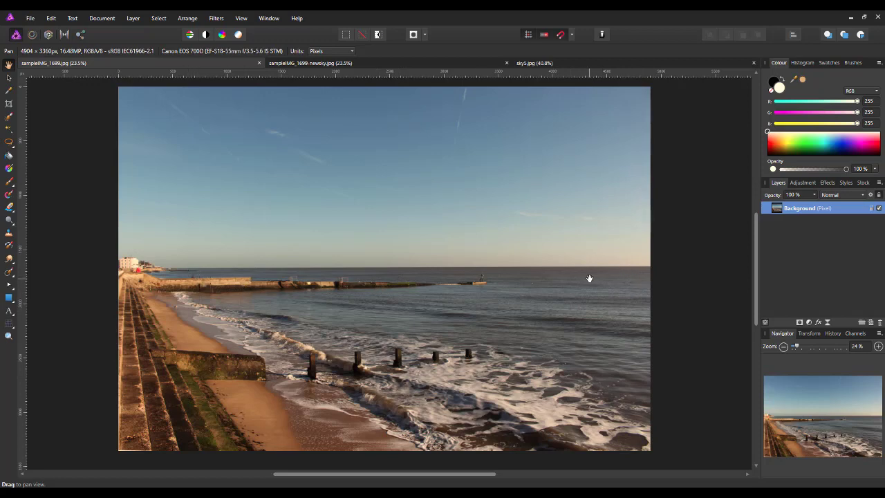
mouse_move(173, 271)
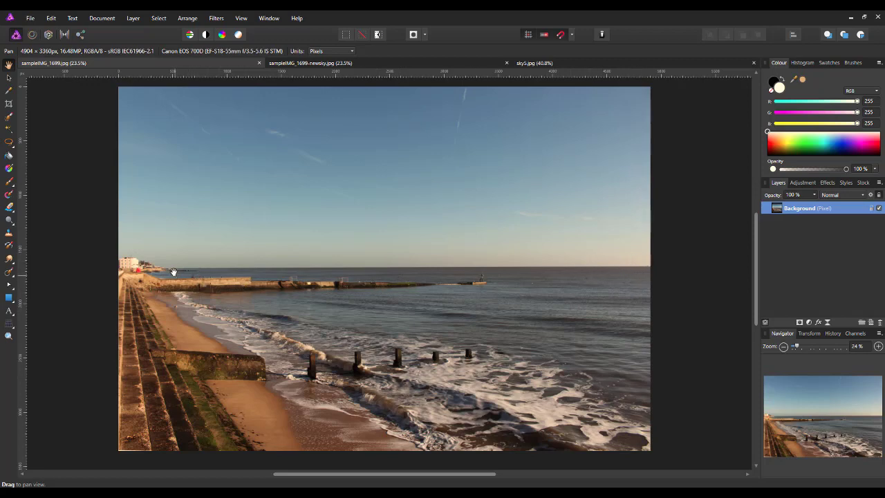
mouse_move(136, 266)
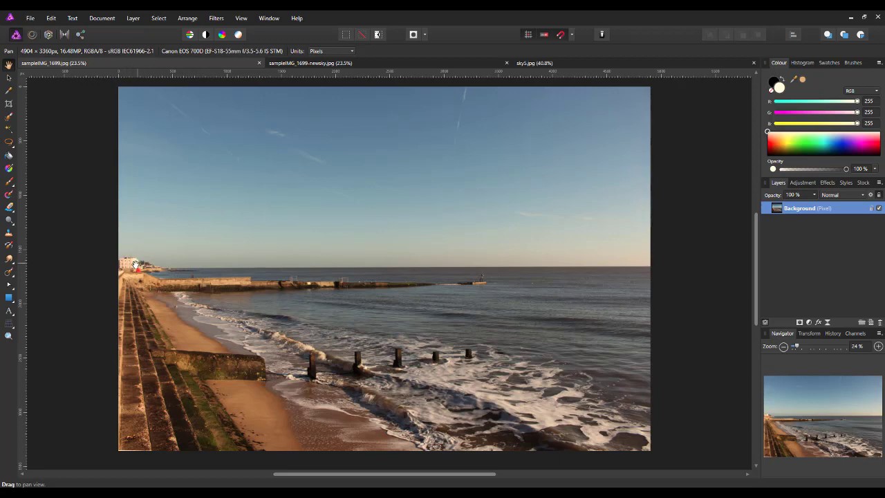
mouse_move(174, 298)
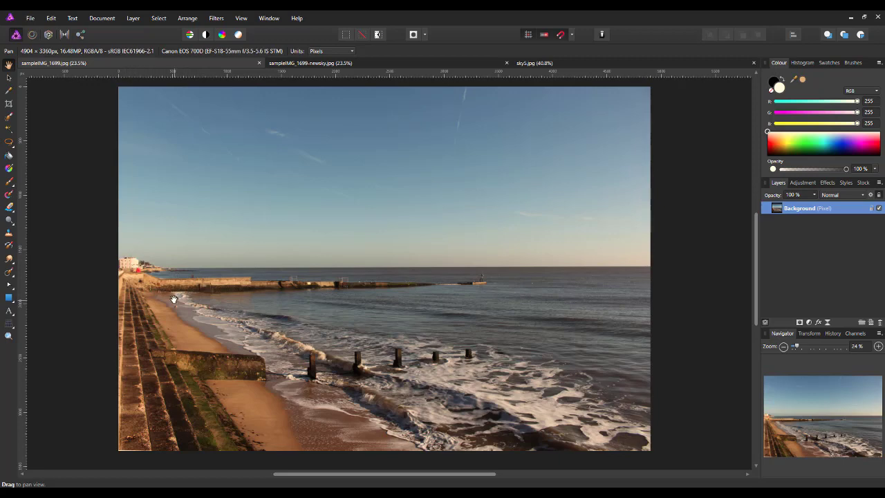
mouse_move(196, 335)
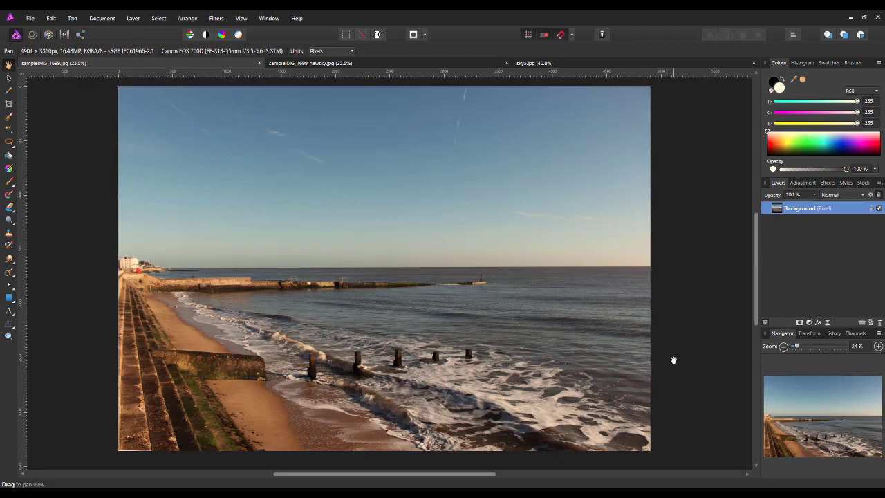
mouse_move(143, 271)
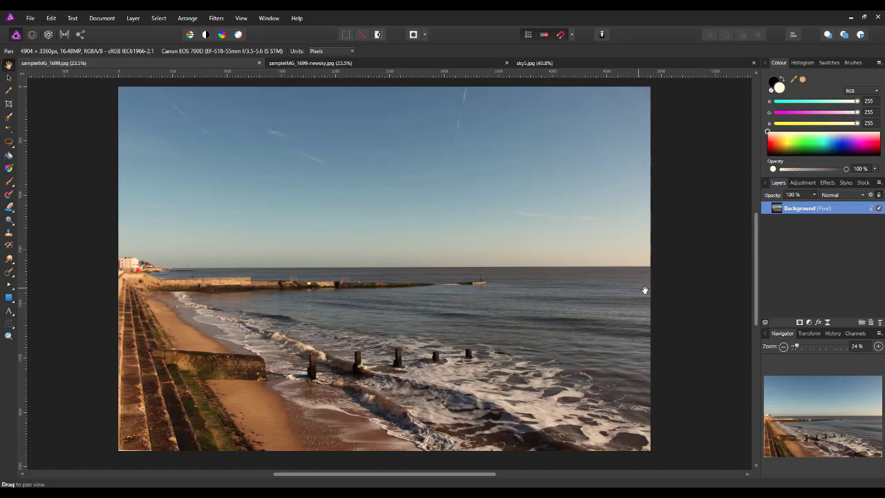
mouse_move(394, 425)
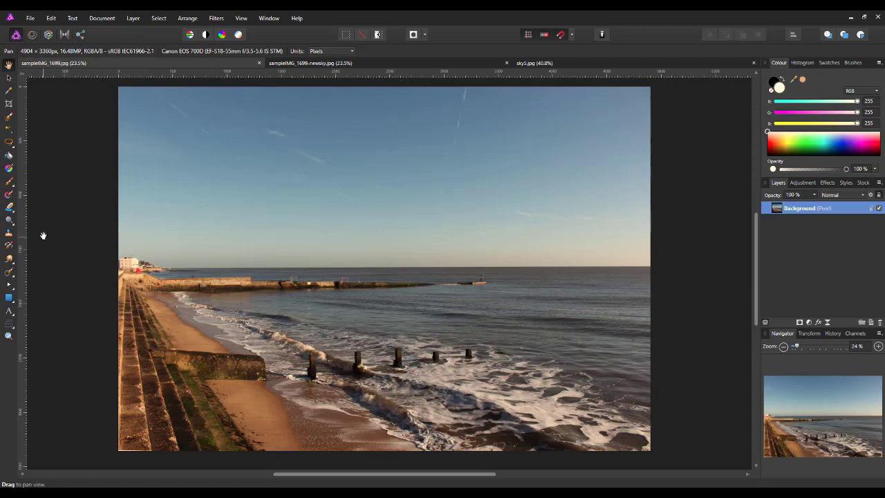
mouse_move(9, 145)
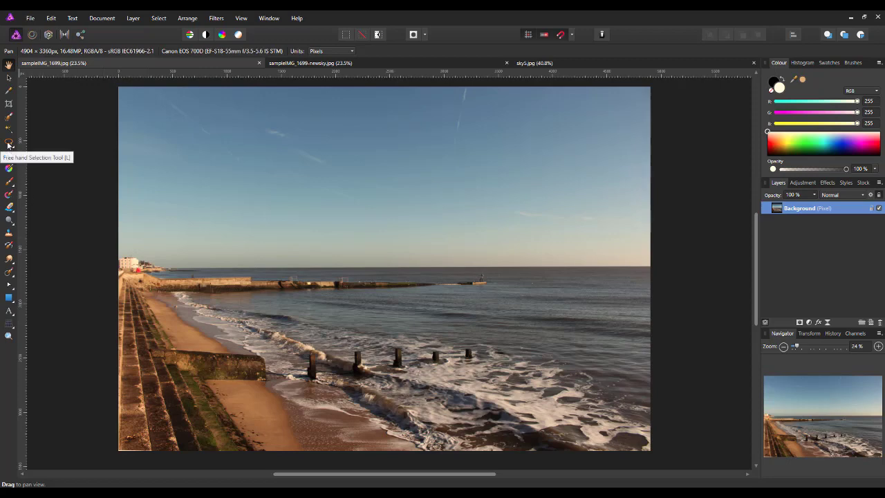
Pick the Freehand Selection Tool from the Tools panel flyout, with Type set to Freehand
left_click(9, 144)
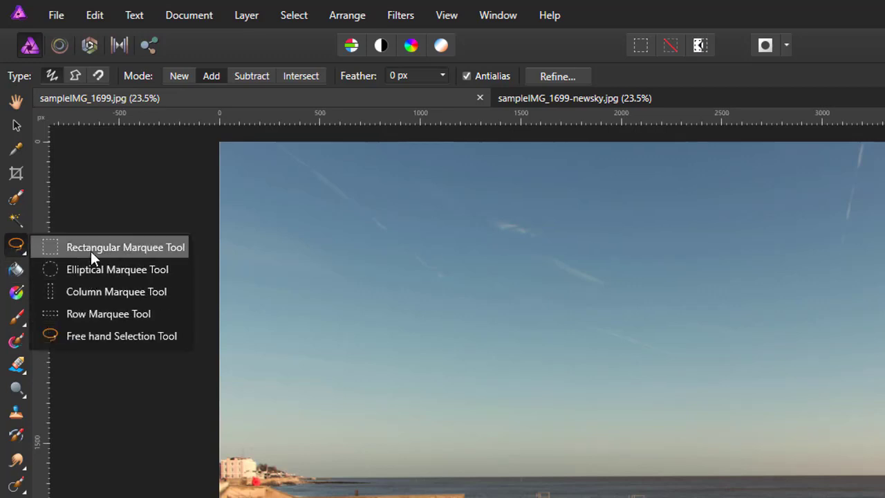
mouse_move(101, 261)
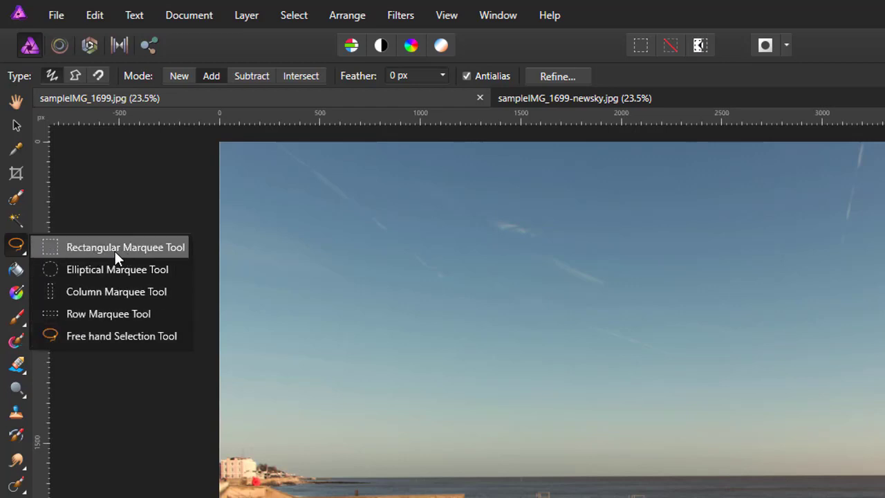
mouse_move(137, 251)
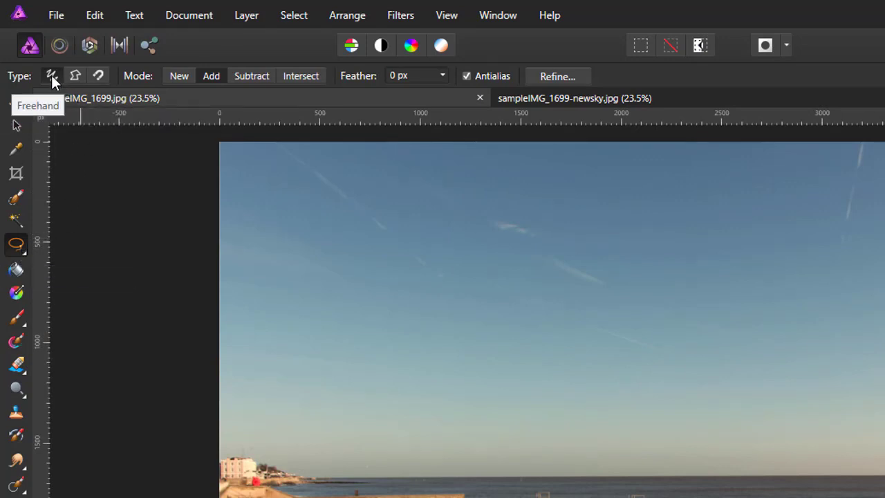
mouse_move(74, 75)
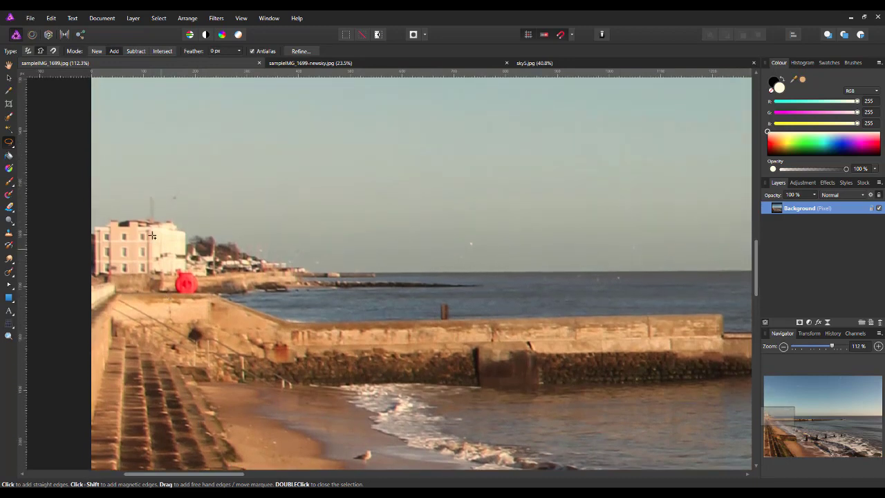
mouse_move(90, 234)
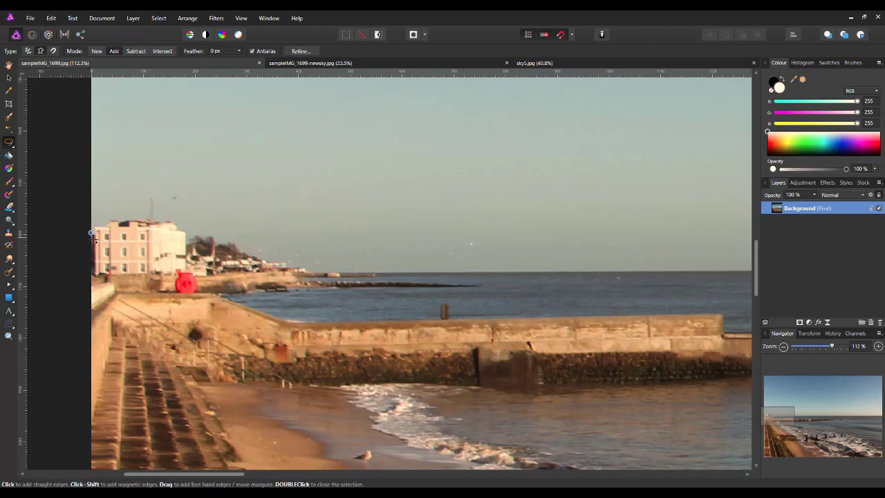
mouse_move(95, 235)
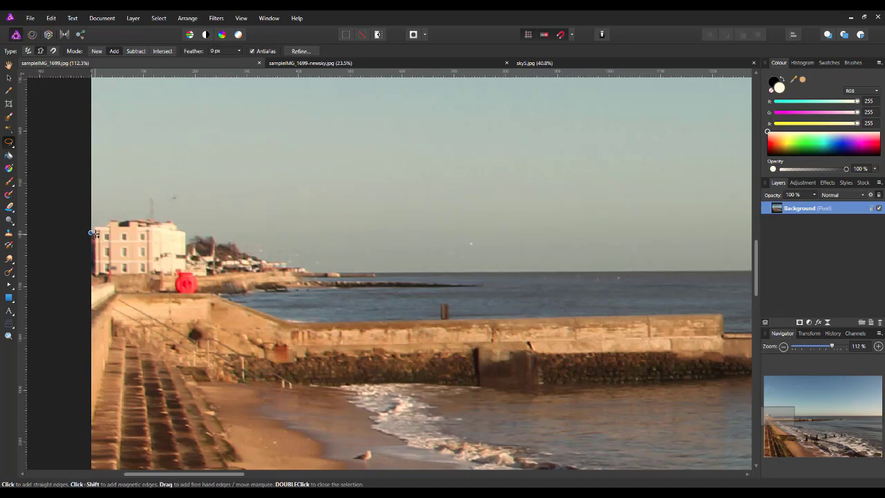
mouse_move(102, 228)
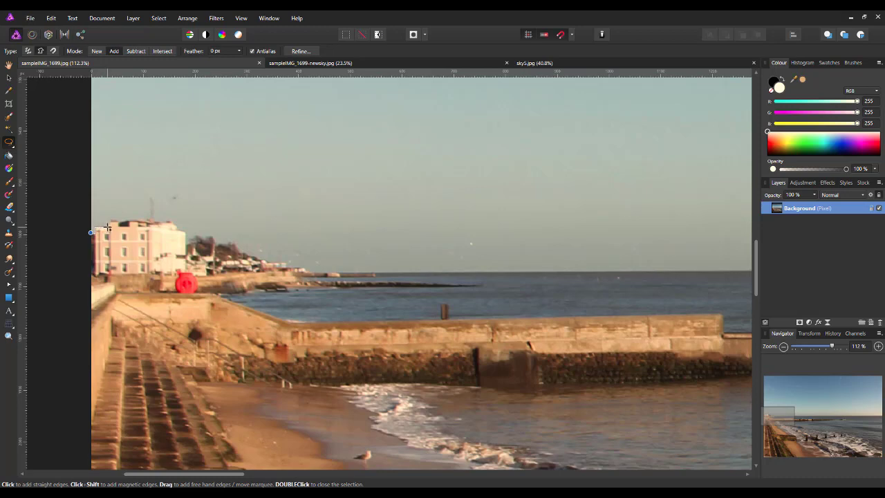
mouse_move(109, 221)
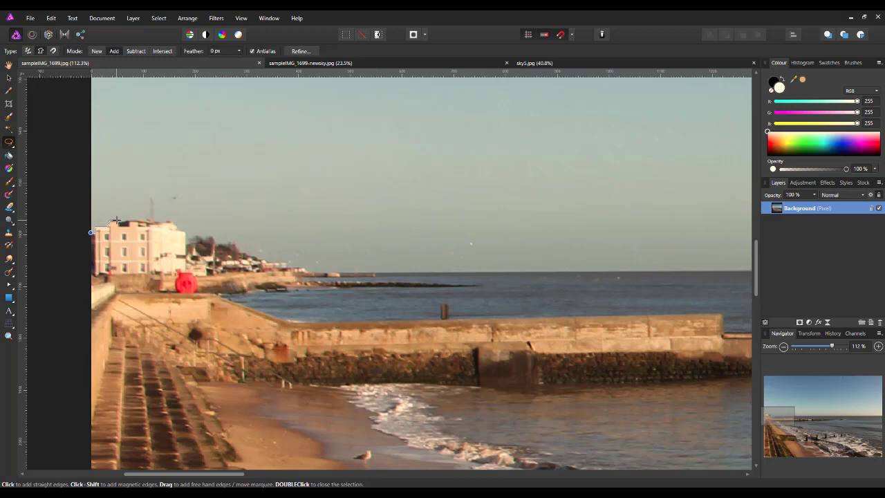
mouse_move(117, 221)
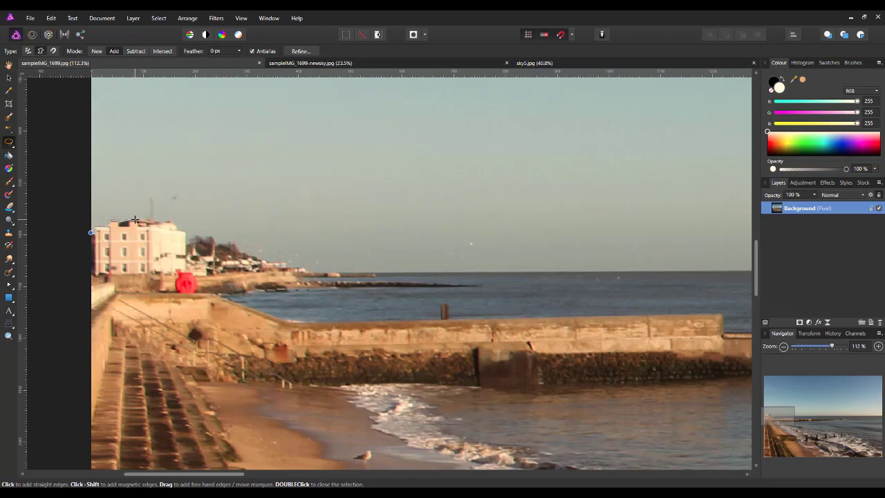
mouse_move(146, 221)
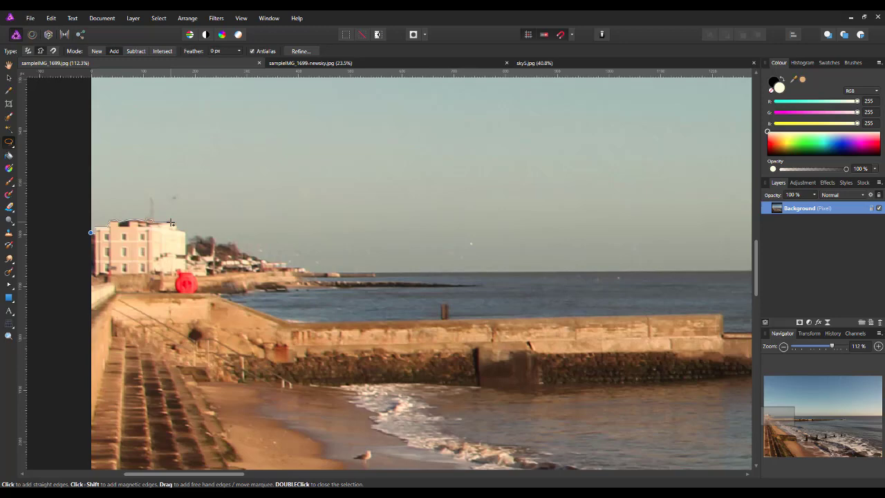
mouse_move(177, 226)
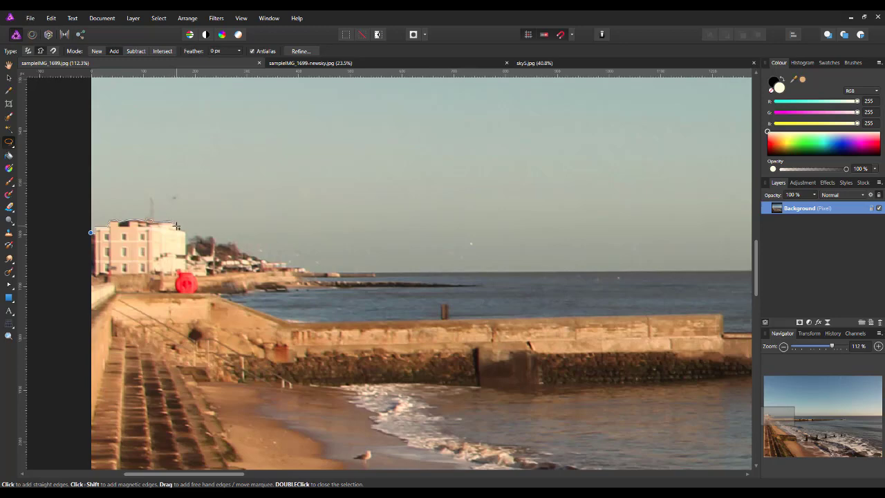
mouse_move(178, 230)
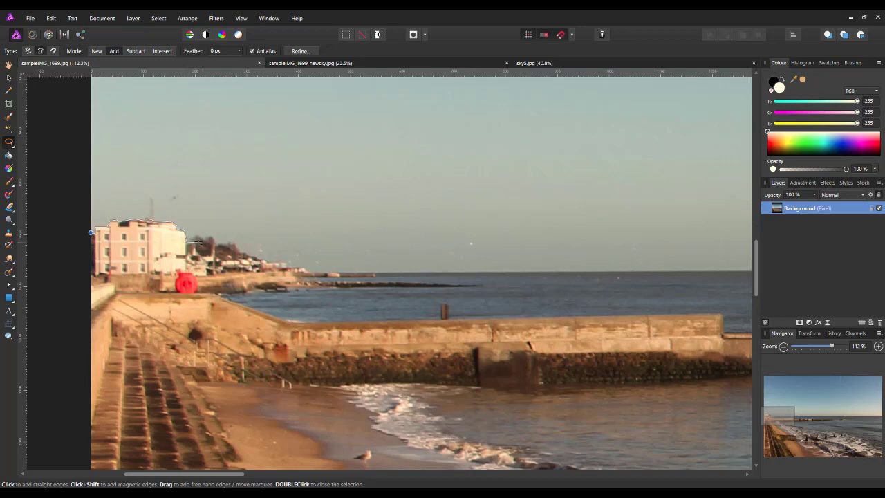
mouse_move(196, 238)
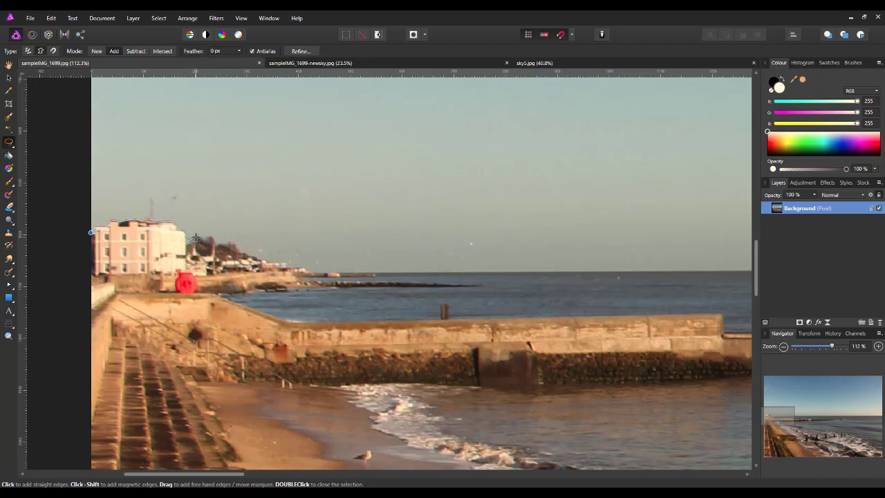
mouse_move(202, 237)
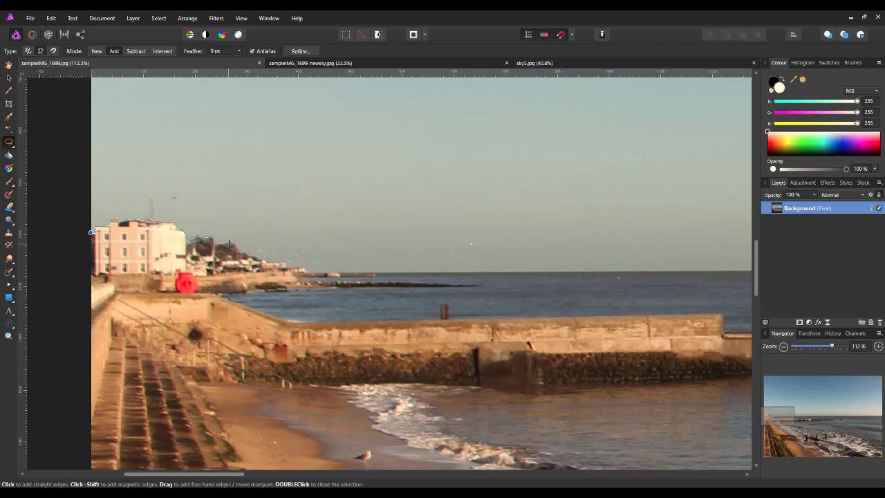
mouse_move(234, 243)
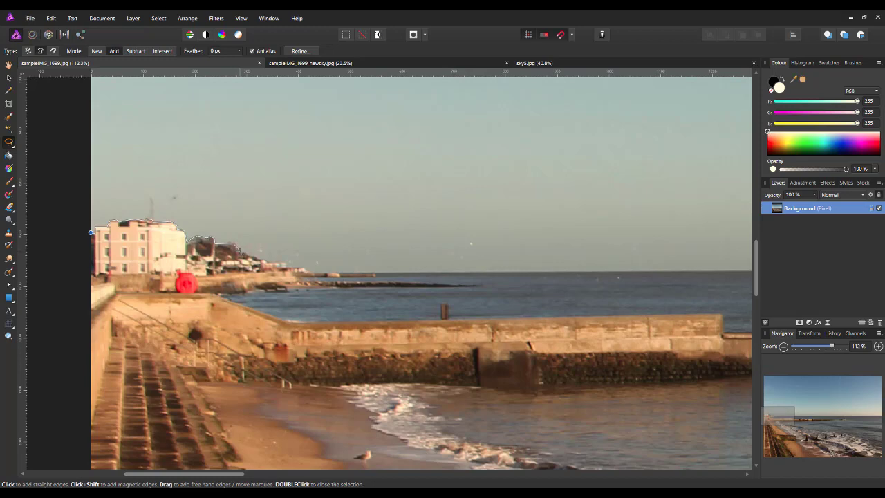
mouse_move(246, 254)
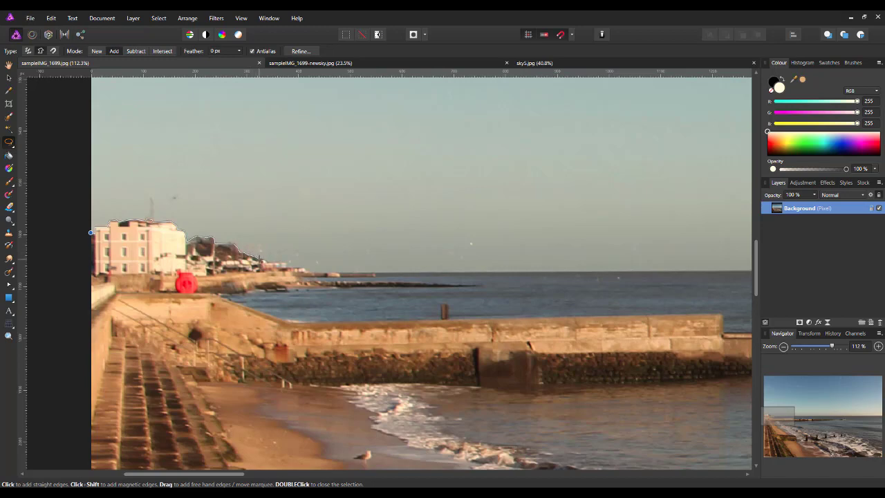
mouse_move(264, 259)
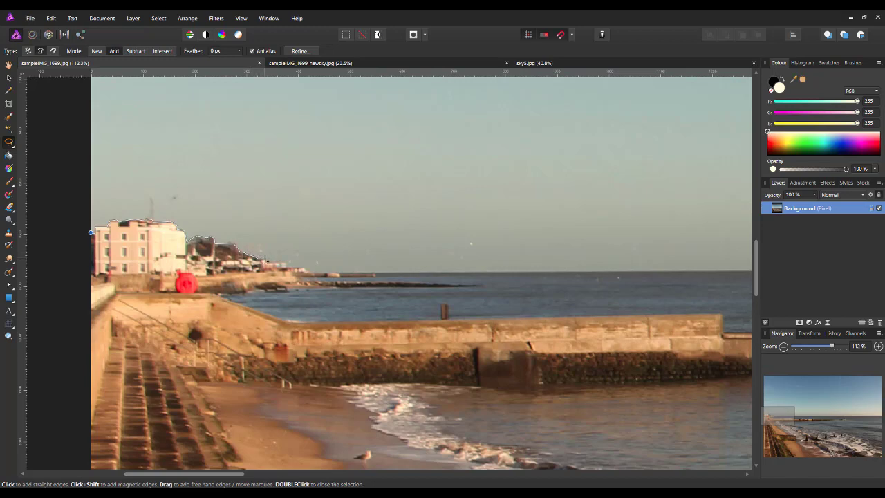
mouse_move(266, 261)
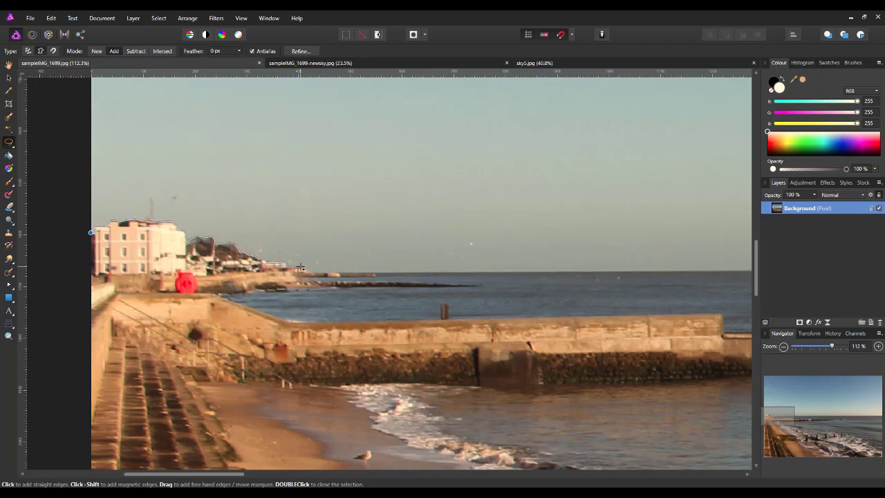
mouse_move(304, 269)
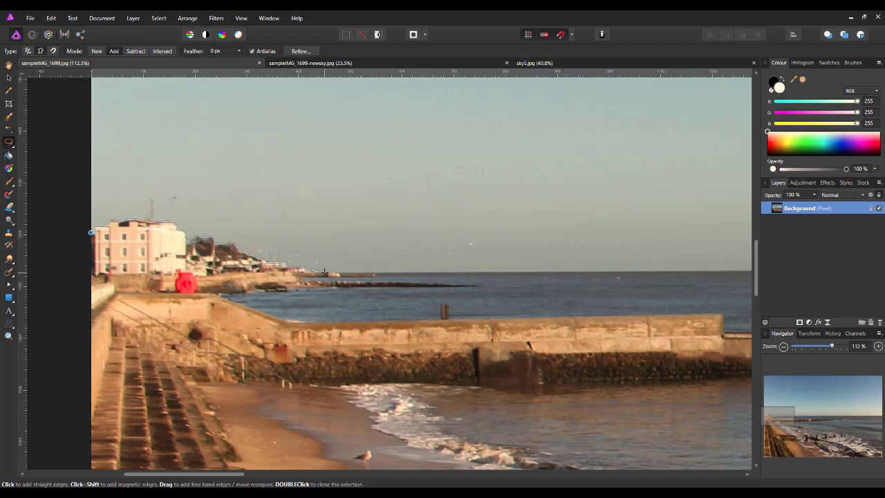
mouse_move(357, 272)
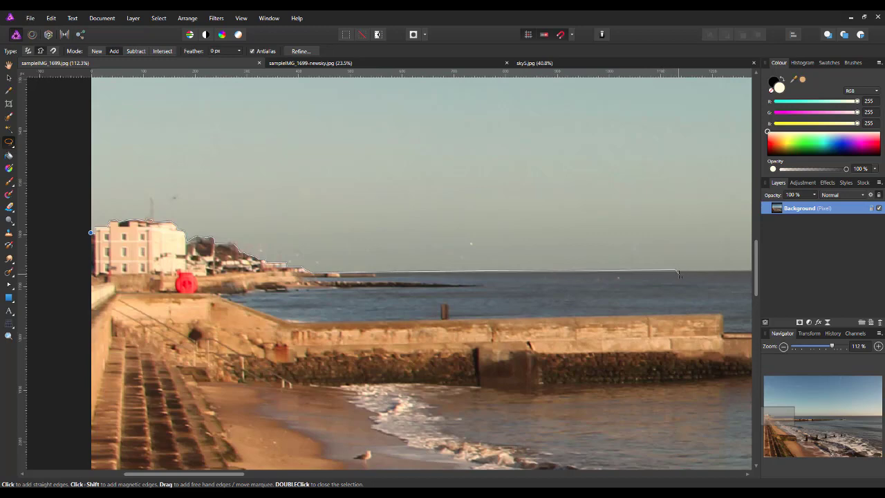
mouse_move(686, 268)
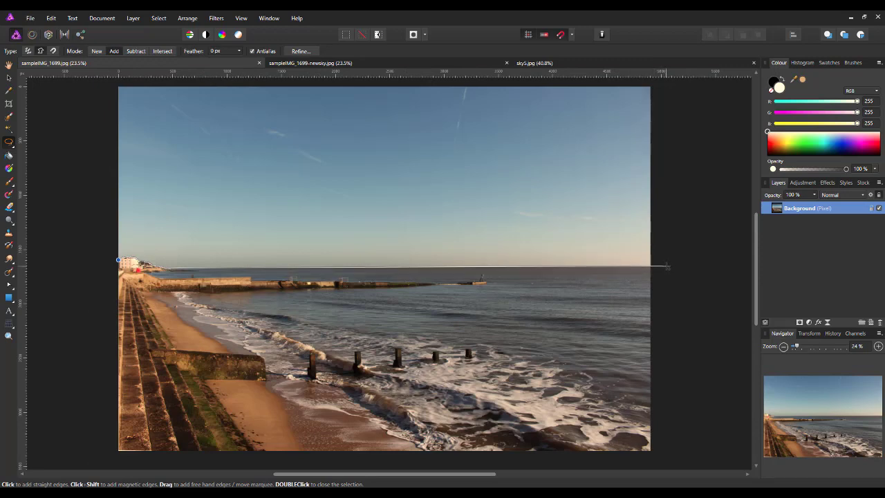
Close the freehand outline around the sky along the rooftops and horizon
left_click_drag(660, 266, 663, 453)
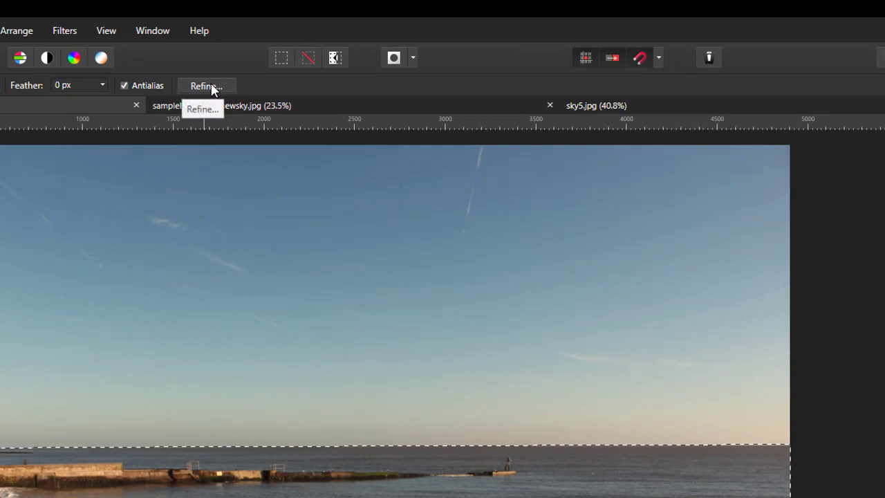
Refine the sky selection with 0.5 px feather and output it as a new layer with mask
left_click(203, 86)
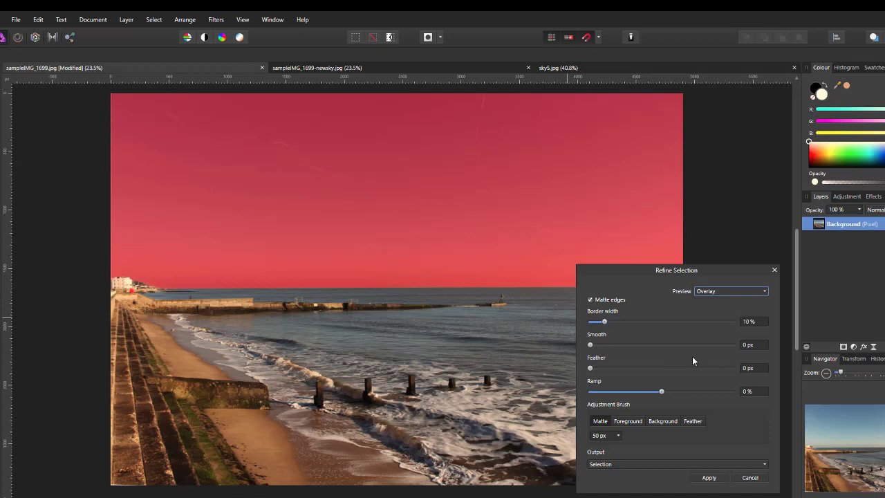
mouse_move(591, 370)
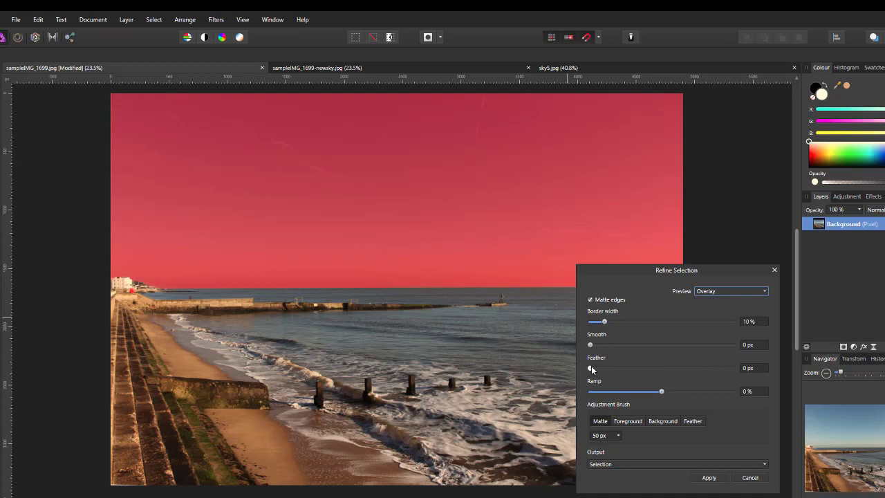
mouse_move(736, 379)
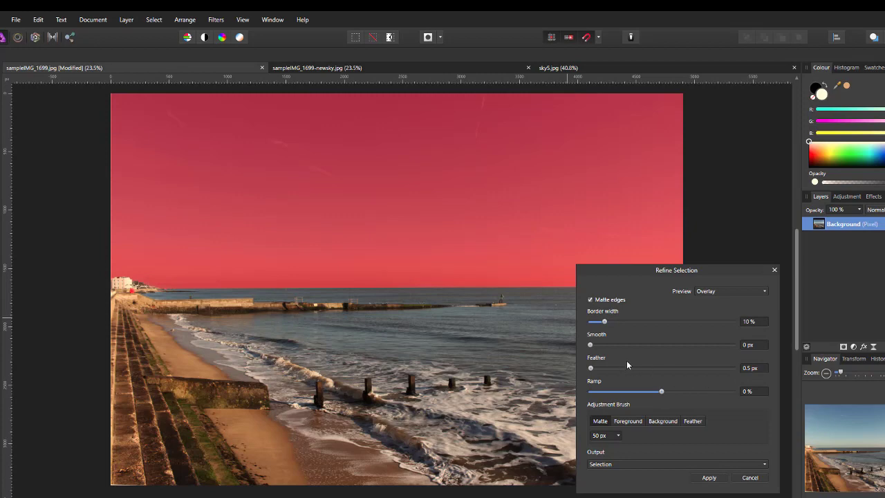
mouse_move(685, 444)
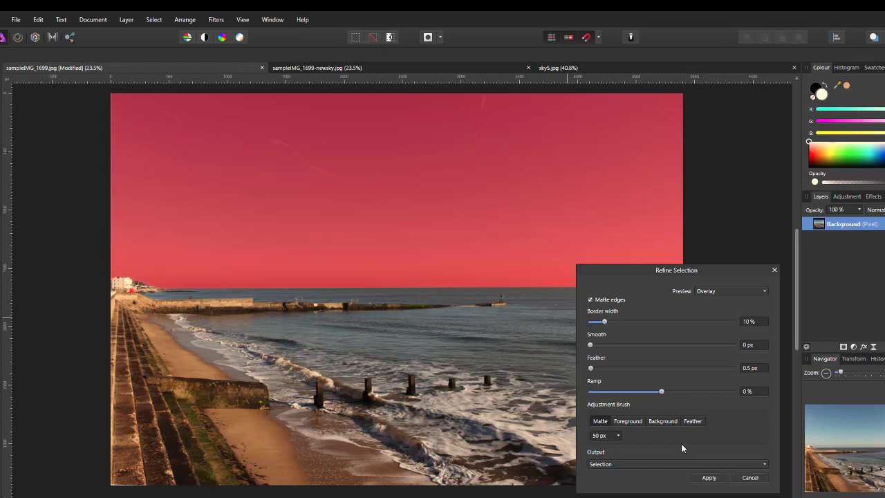
mouse_move(706, 481)
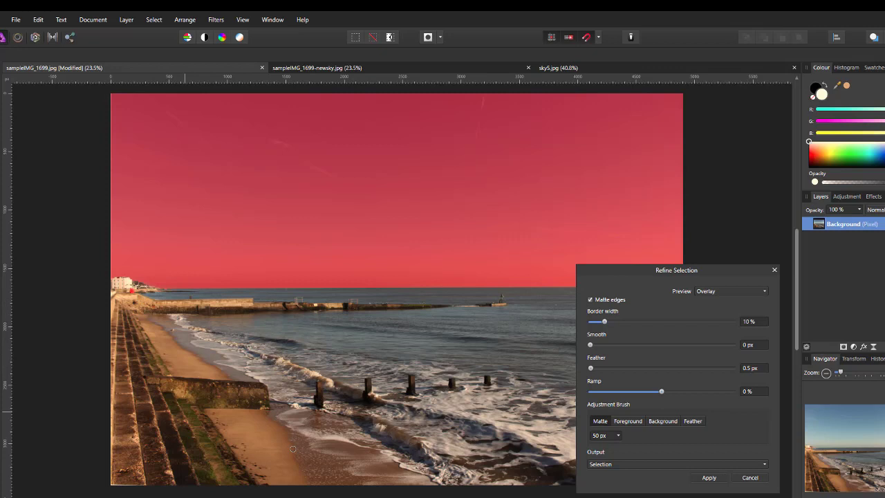
mouse_move(347, 438)
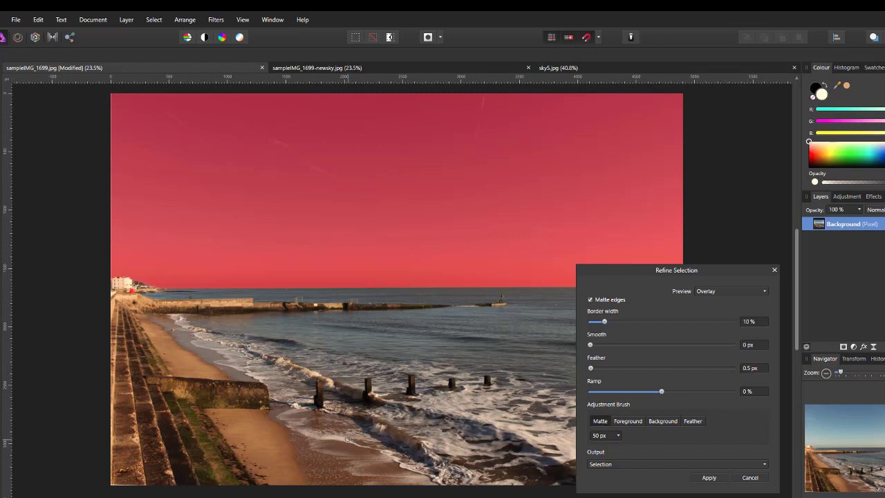
mouse_move(358, 464)
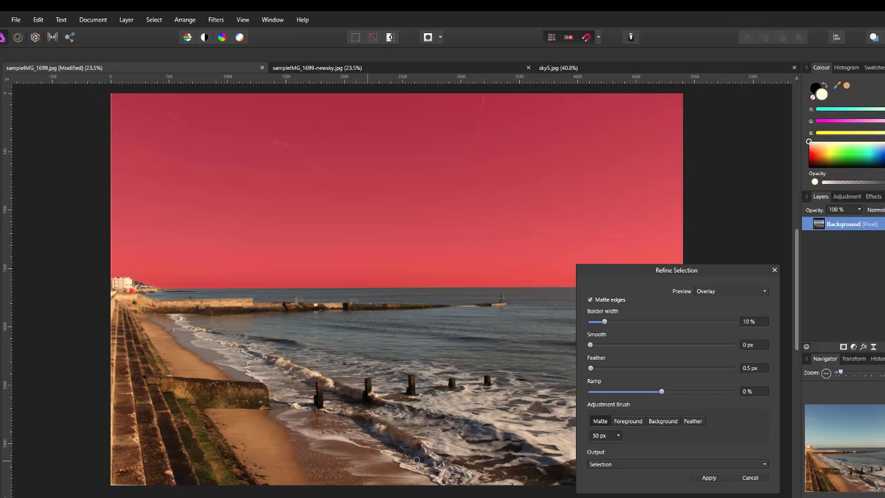
mouse_move(587, 460)
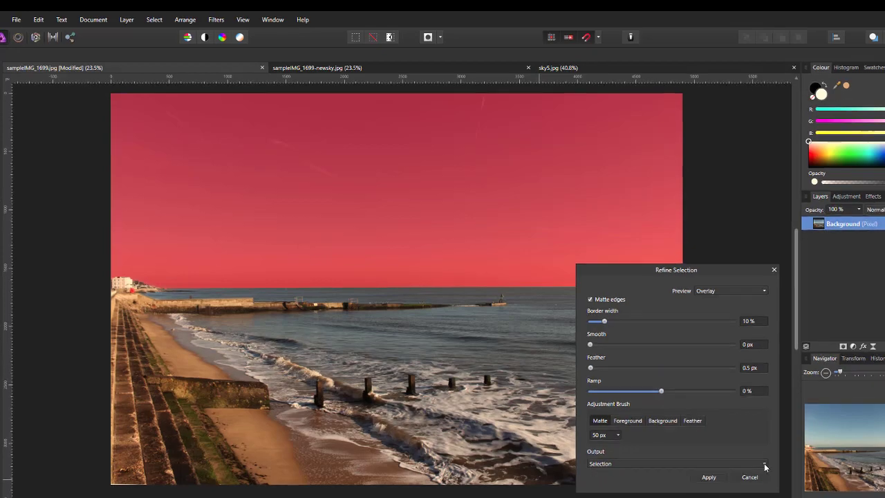
left_click(764, 463)
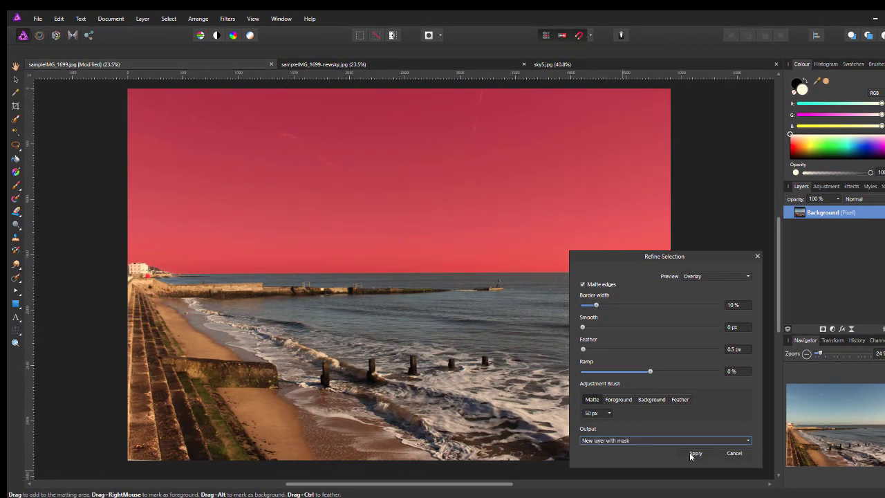
left_click(695, 452)
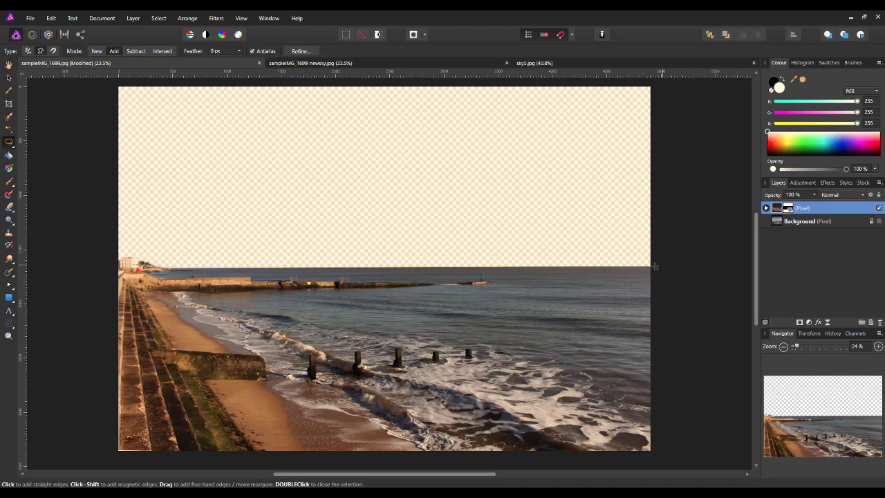
mouse_move(105, 194)
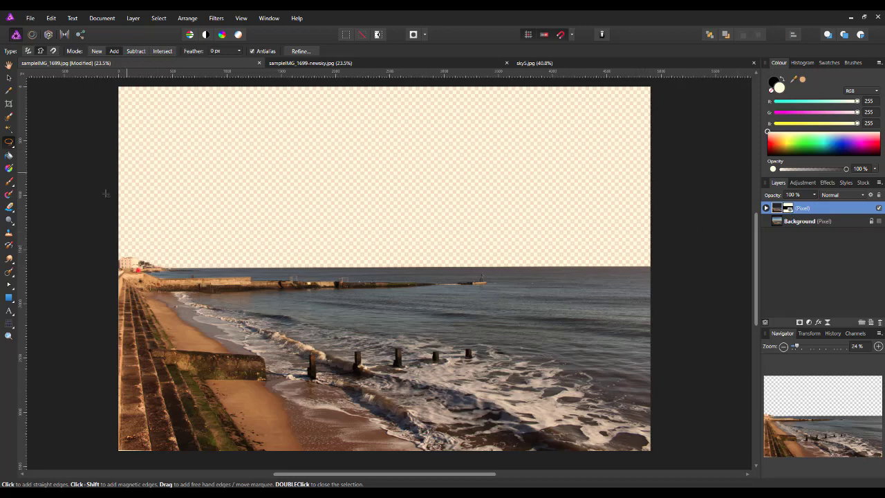
mouse_move(136, 166)
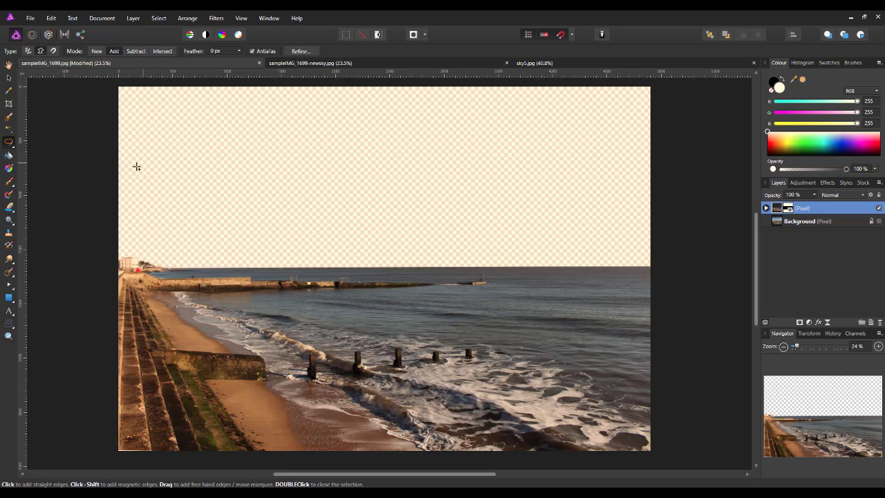
mouse_move(464, 215)
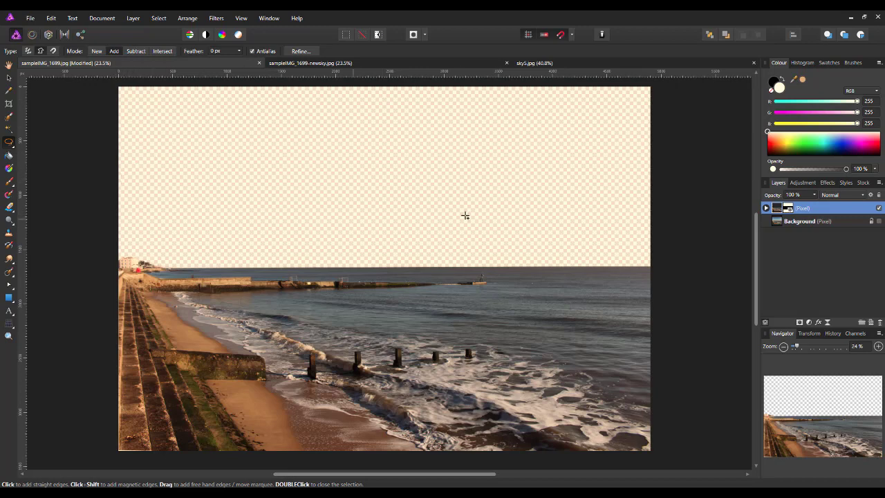
mouse_move(728, 289)
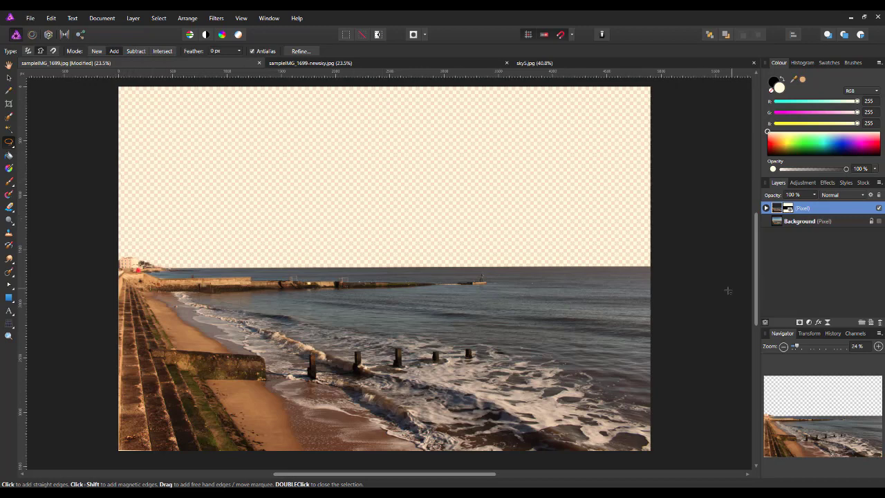
mouse_move(728, 291)
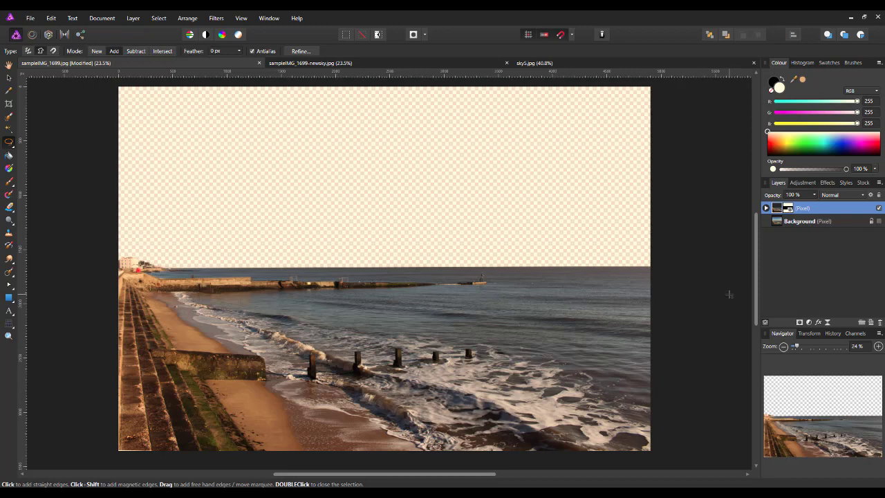
mouse_move(824, 221)
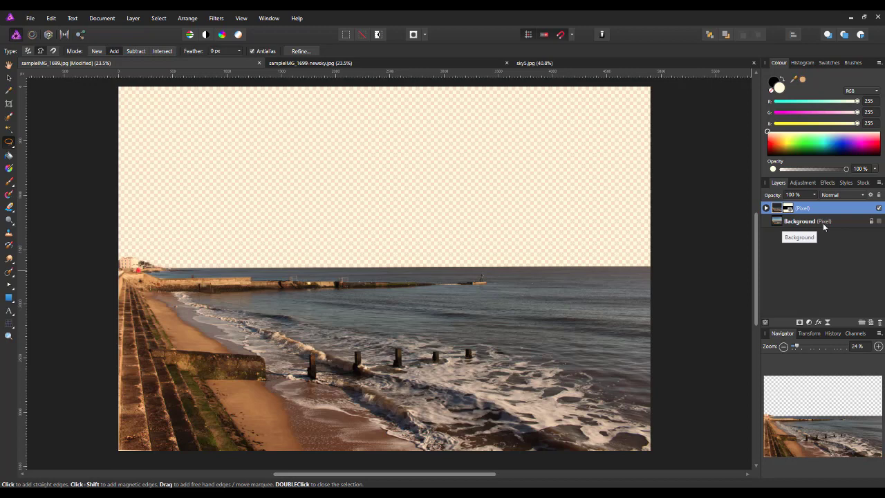
Select the Background layer in the Layers panel as the active layer
left_click(799, 220)
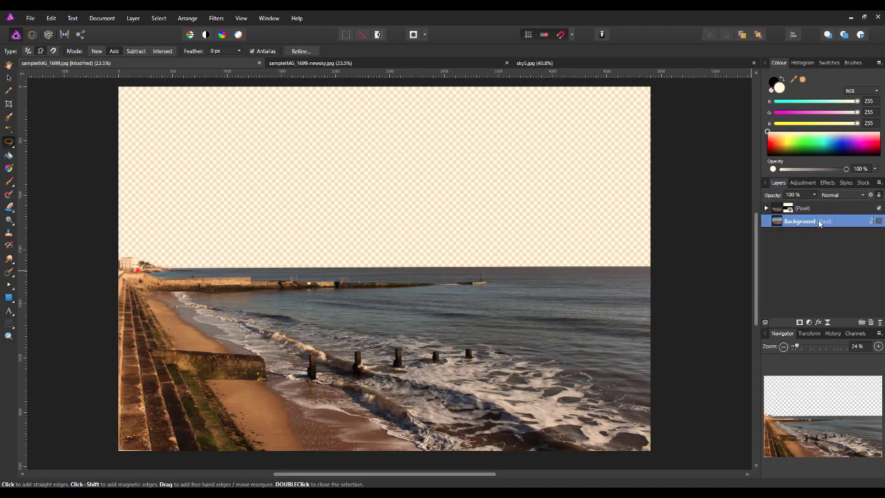
mouse_move(844, 231)
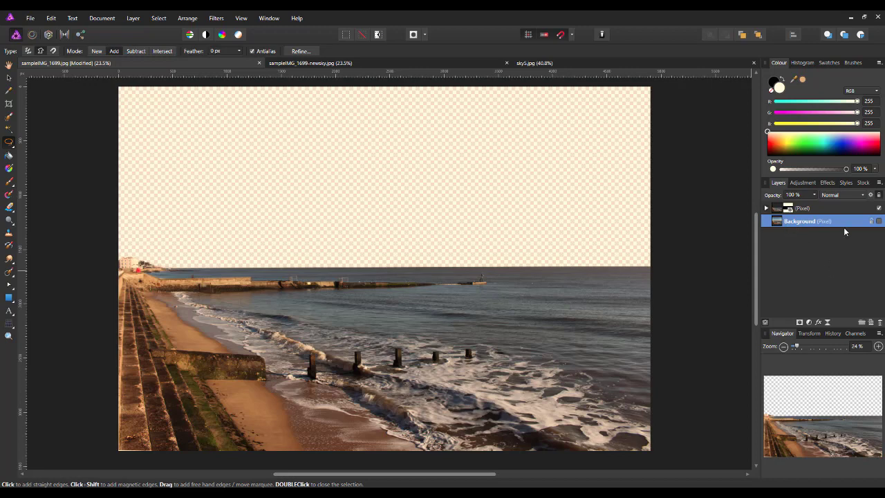
mouse_move(797, 210)
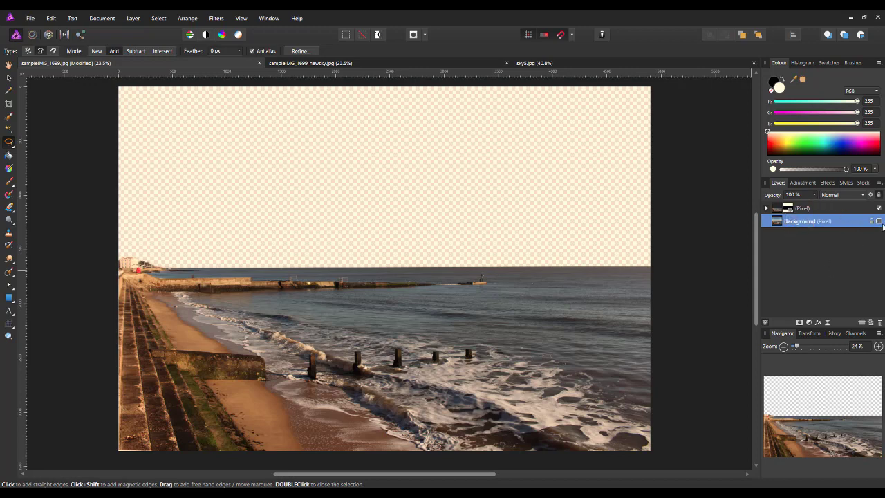
mouse_move(833, 221)
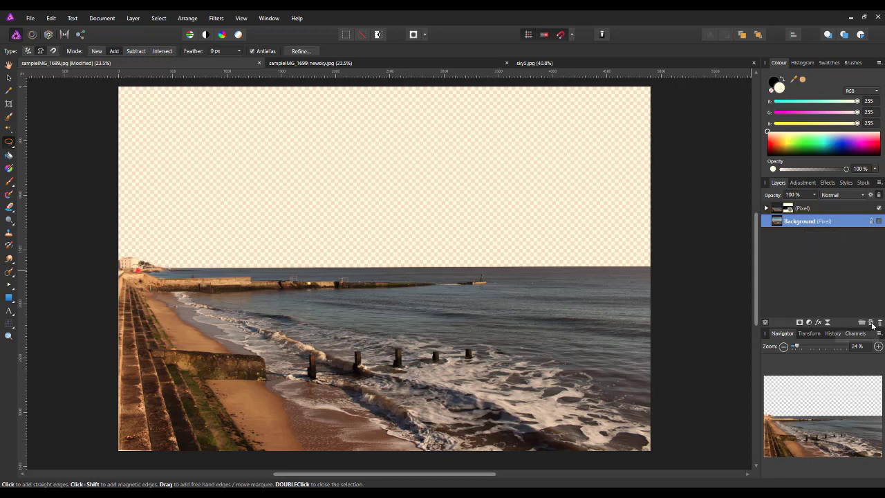
mouse_move(871, 323)
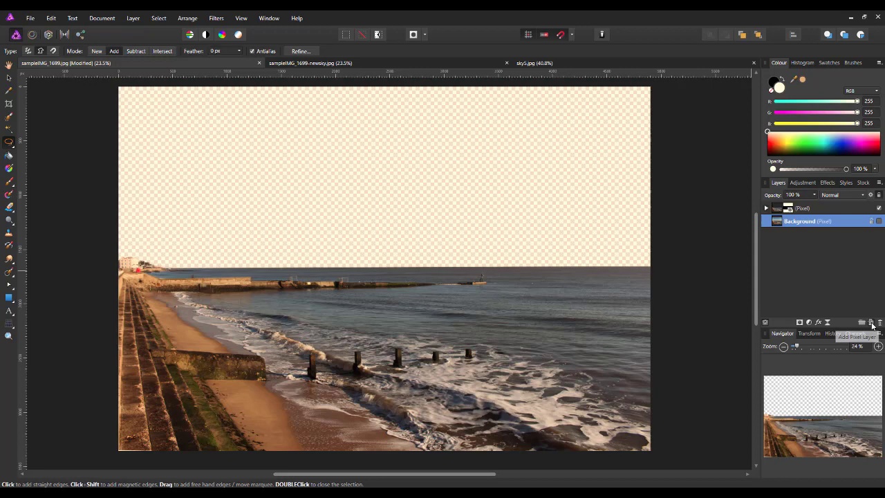
Flood-fill the transparent sky area of the empty pixel layer with white
left_click(872, 322)
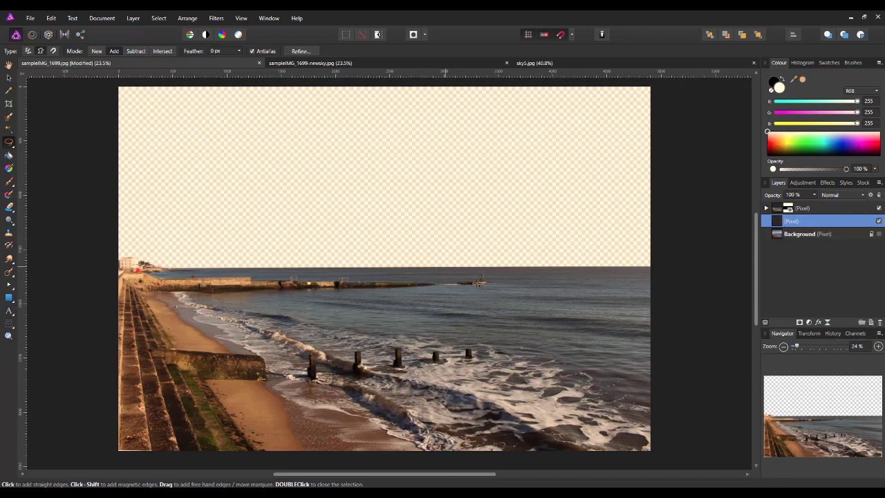
mouse_move(85, 177)
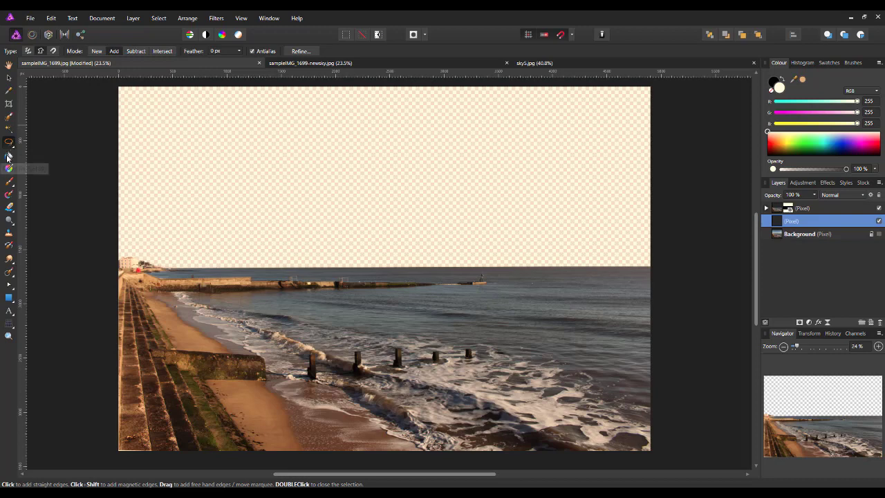
left_click(9, 154)
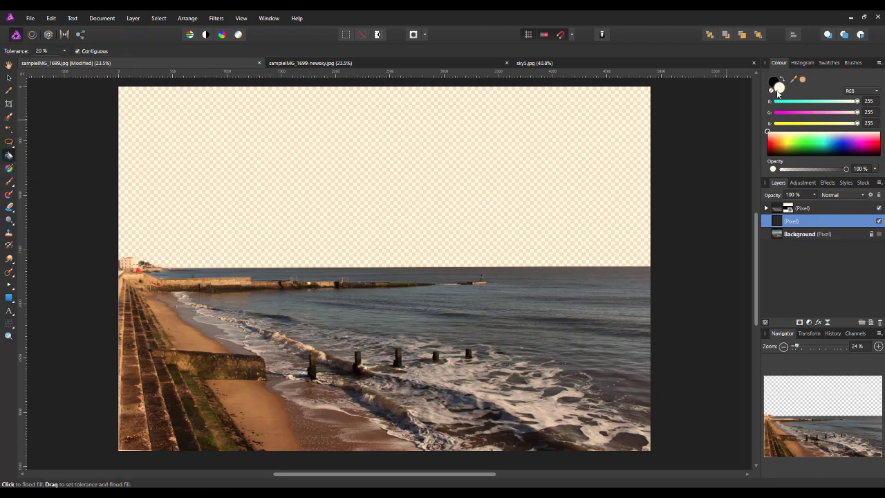
mouse_move(474, 185)
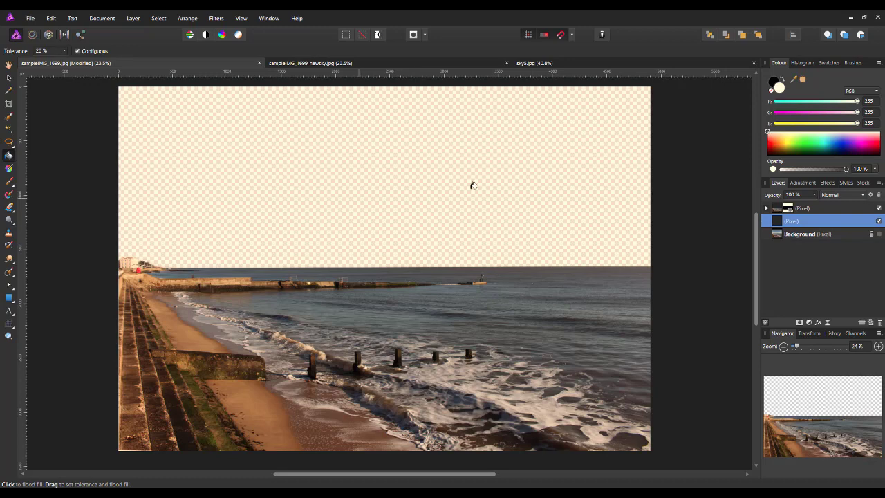
left_click(473, 184)
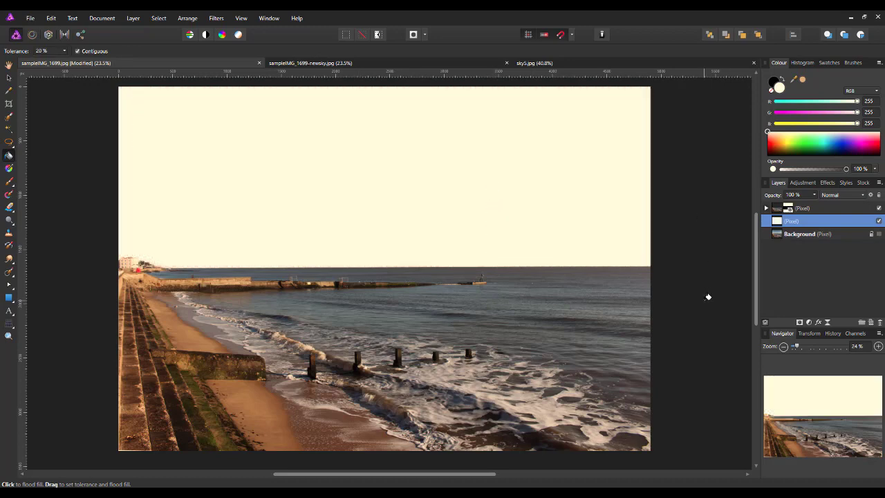
mouse_move(237, 448)
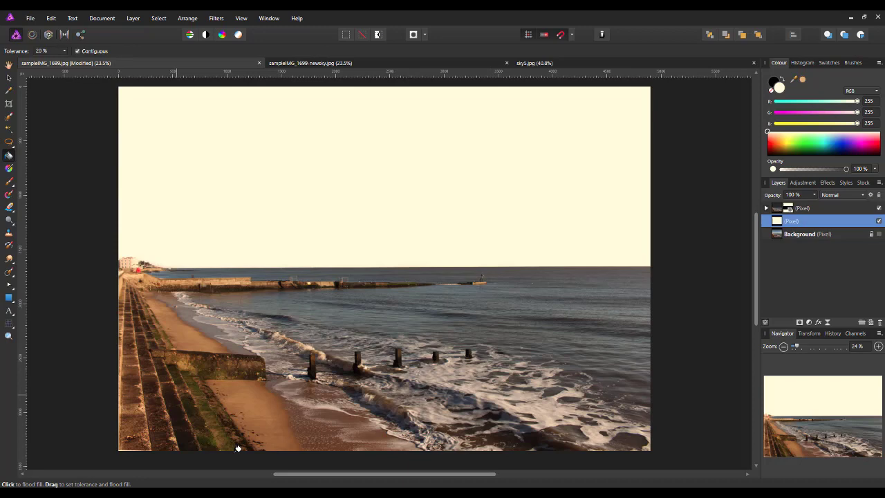
mouse_move(441, 329)
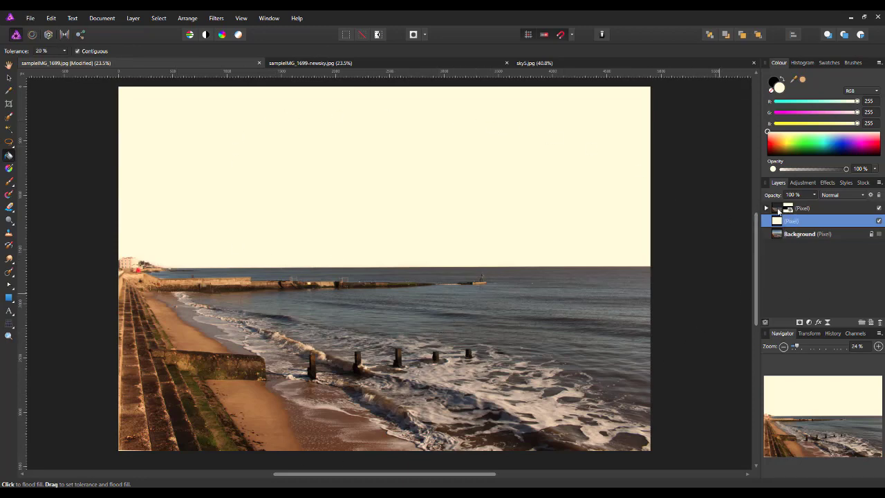
Select the masked beach layer, then reselect the white fill layer
left_click(802, 208)
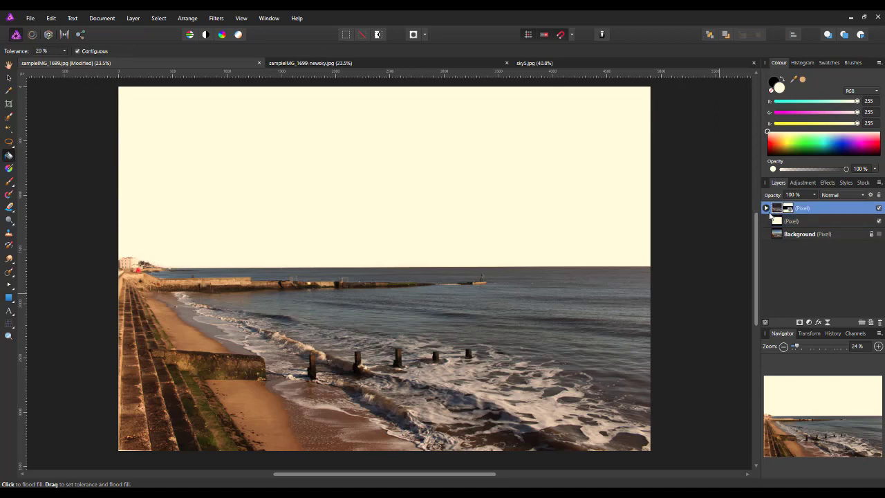
mouse_move(553, 93)
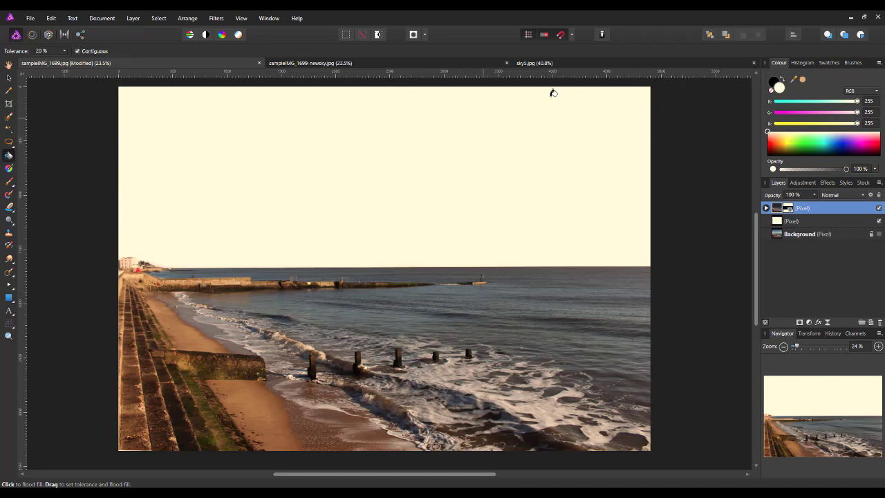
mouse_move(745, 207)
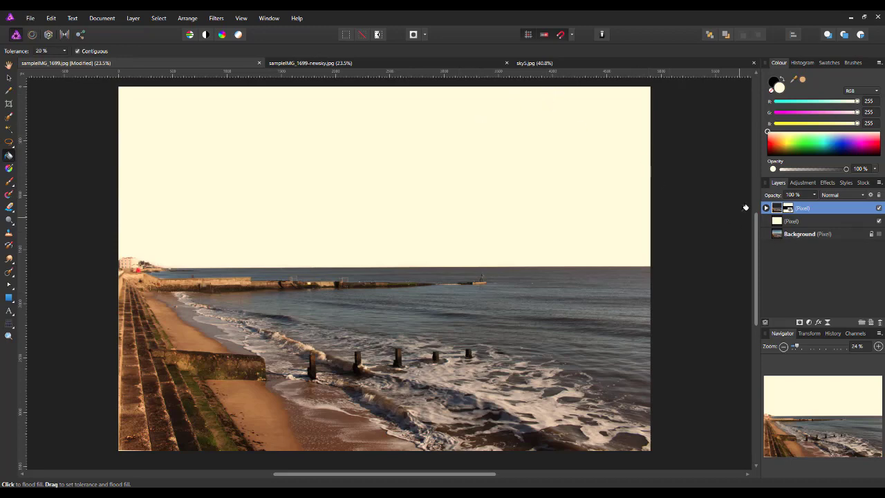
left_click(791, 221)
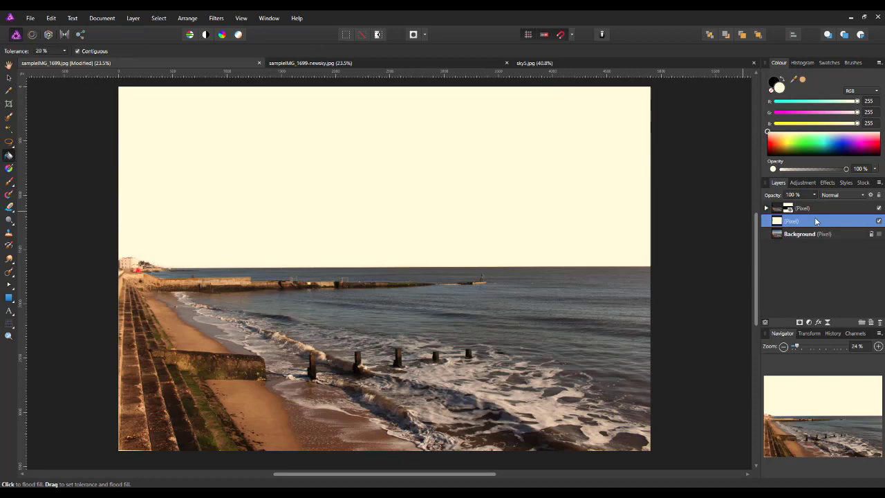
double_click(799, 234)
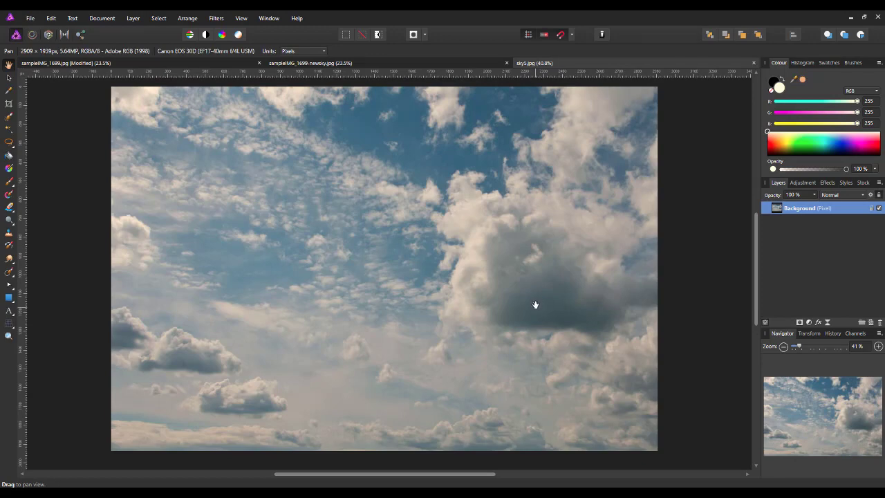
mouse_move(437, 325)
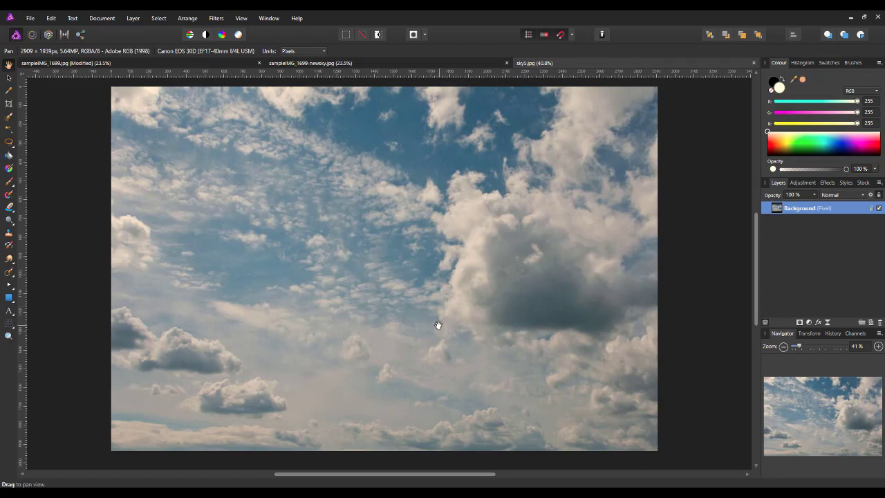
mouse_move(300, 258)
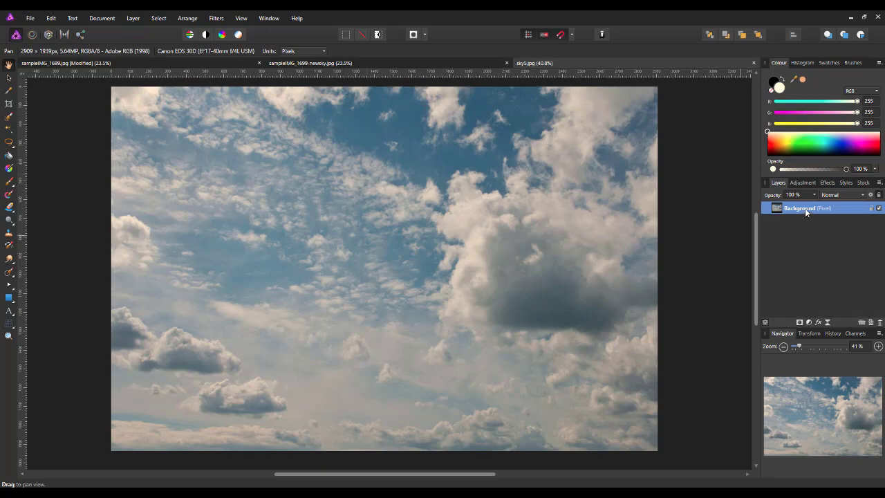
Bring up the context menu on the sky5.jpg Background layer to copy it
right_click(807, 208)
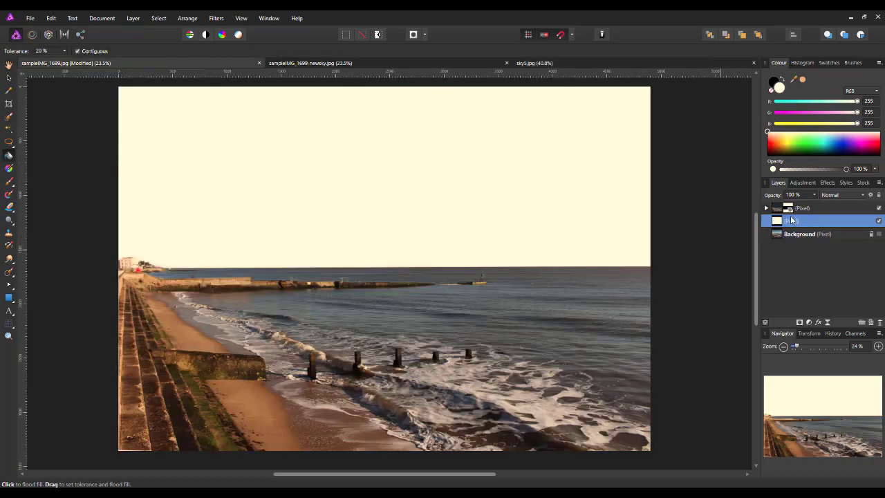
Target the white fill layer in the beach document and paste the cloudy sky above it
double_click(802, 220)
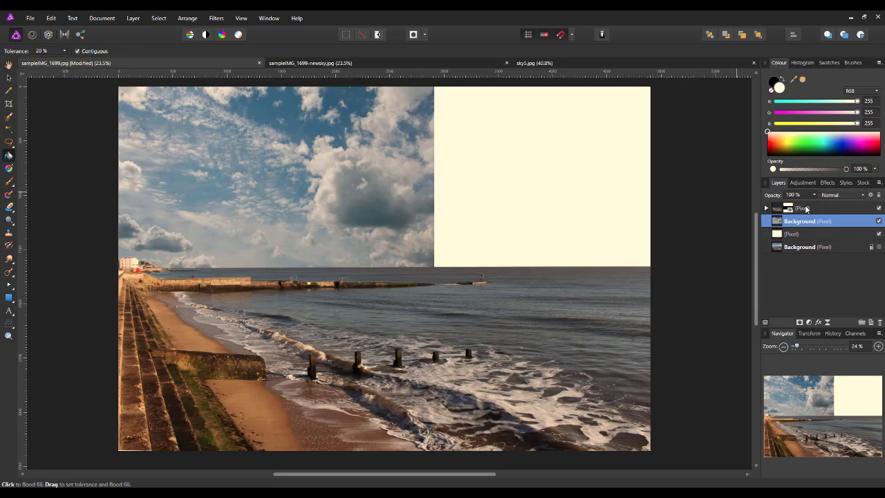
mouse_move(807, 213)
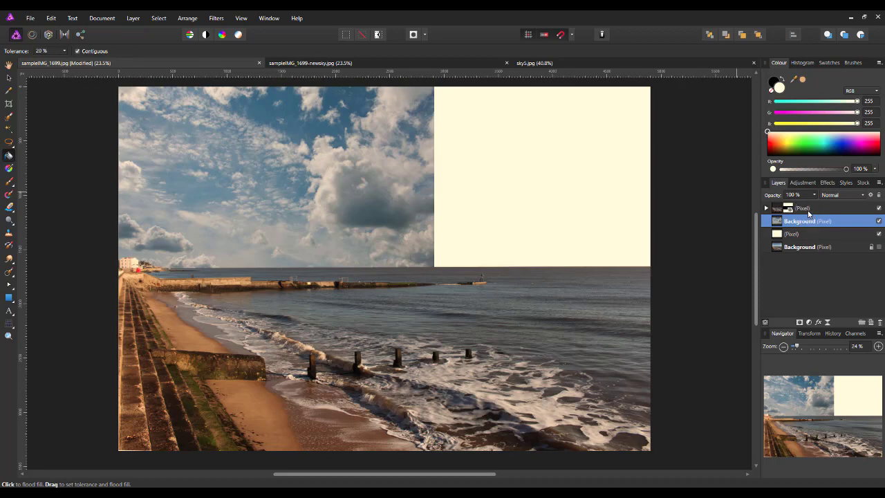
mouse_move(778, 211)
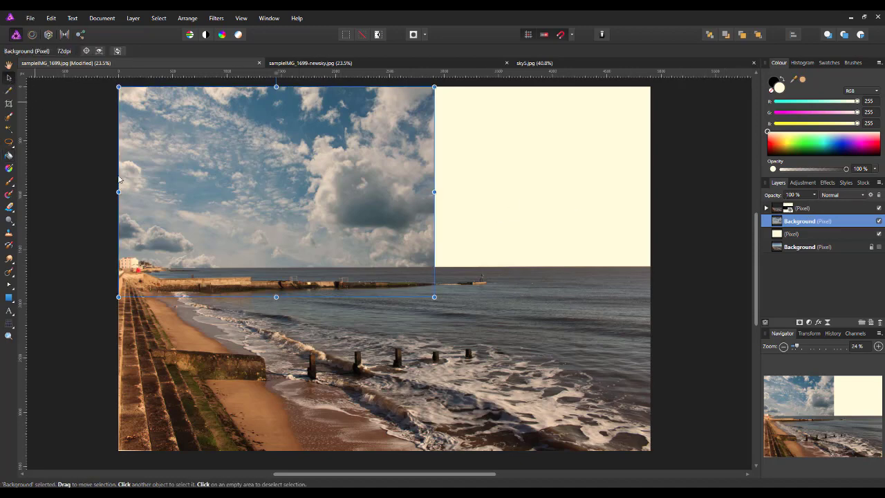
mouse_move(423, 295)
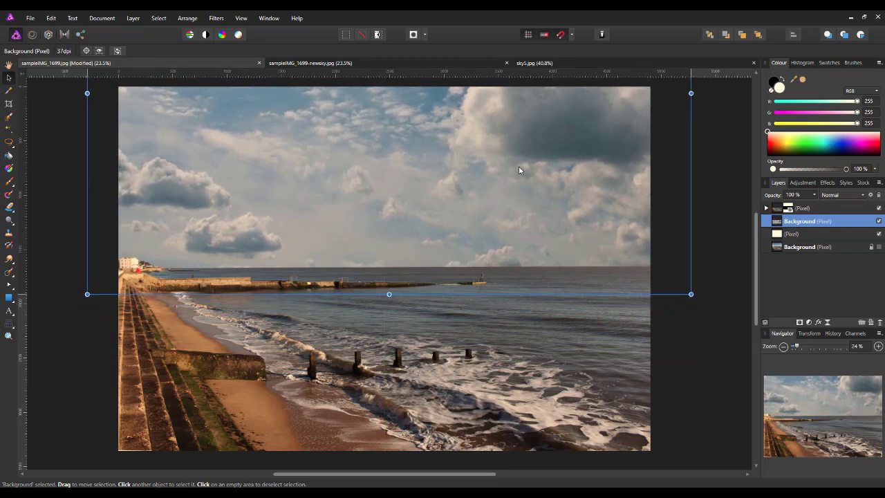
Stretch the sky layer across the full image width and bring its bottom edge to the horizon
left_click_drag(388, 294, 391, 309)
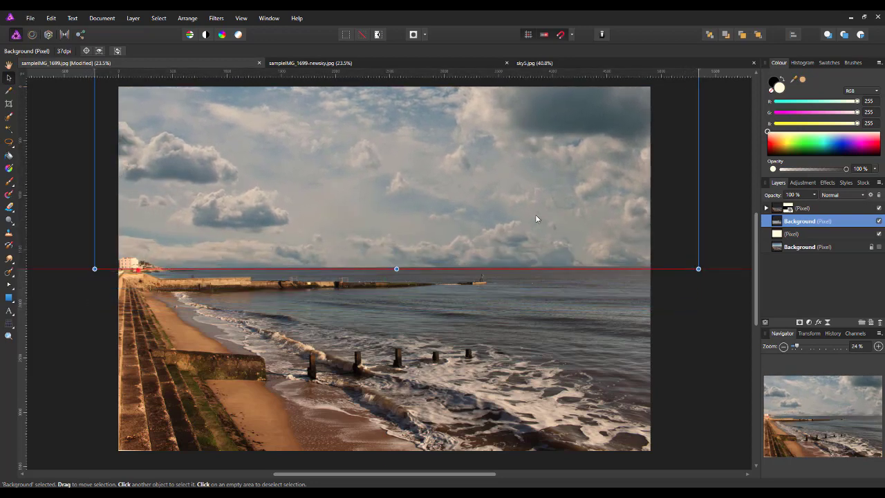
left_click_drag(396, 269, 396, 273)
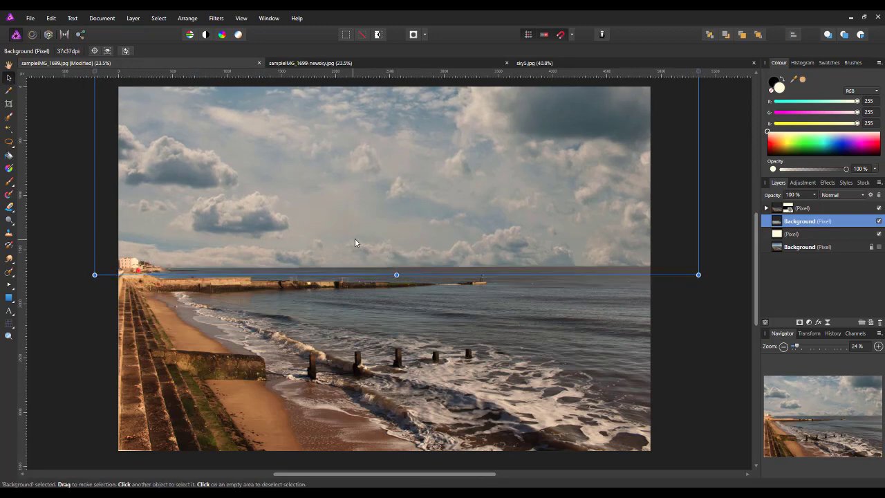
mouse_move(423, 199)
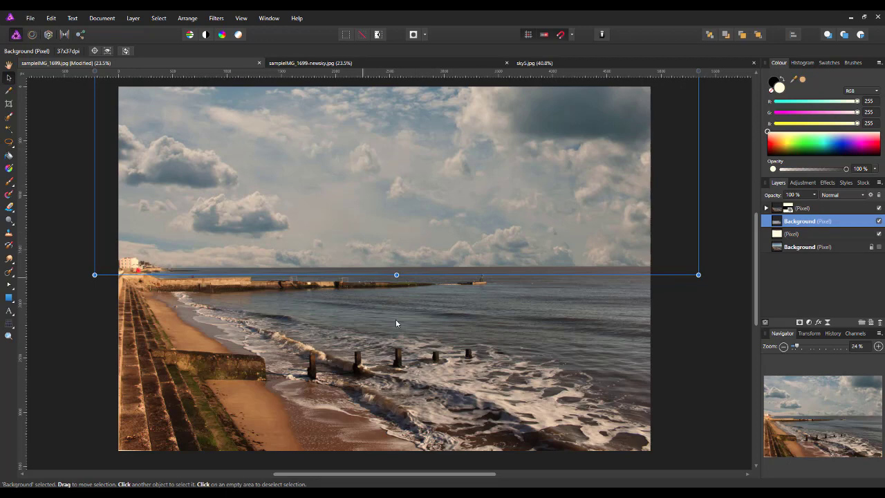
mouse_move(285, 404)
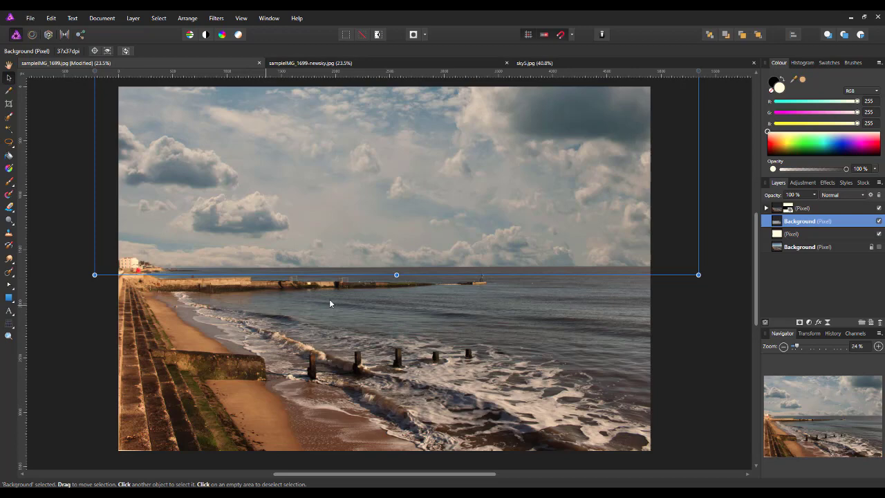
mouse_move(378, 158)
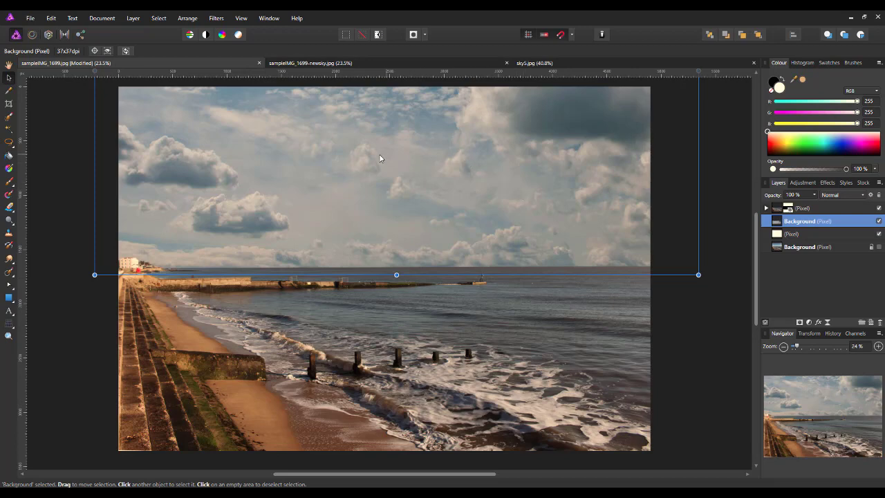
mouse_move(185, 198)
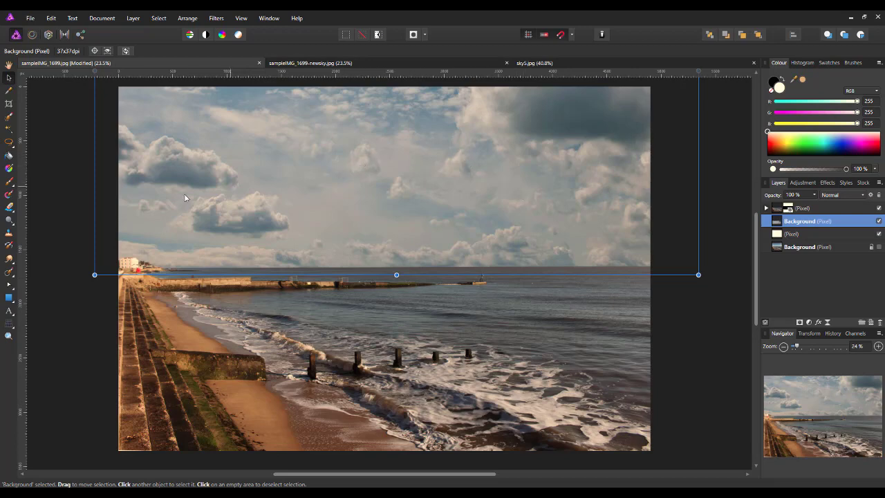
mouse_move(600, 302)
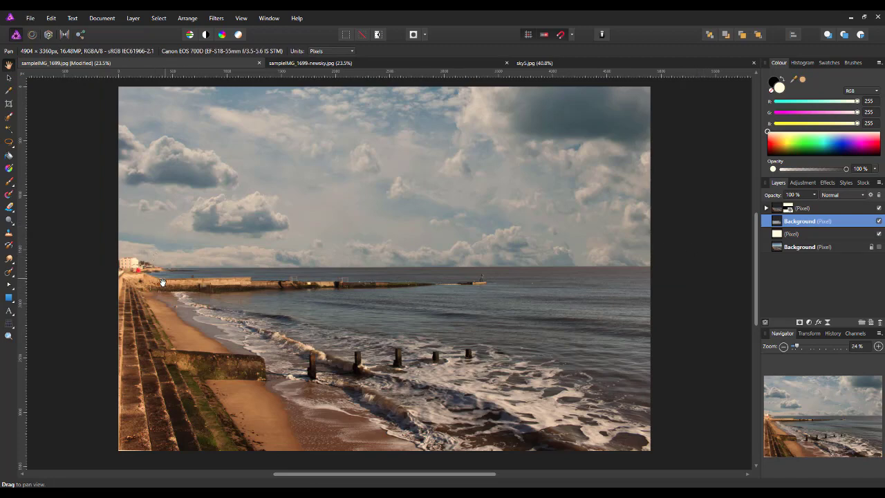
mouse_move(349, 342)
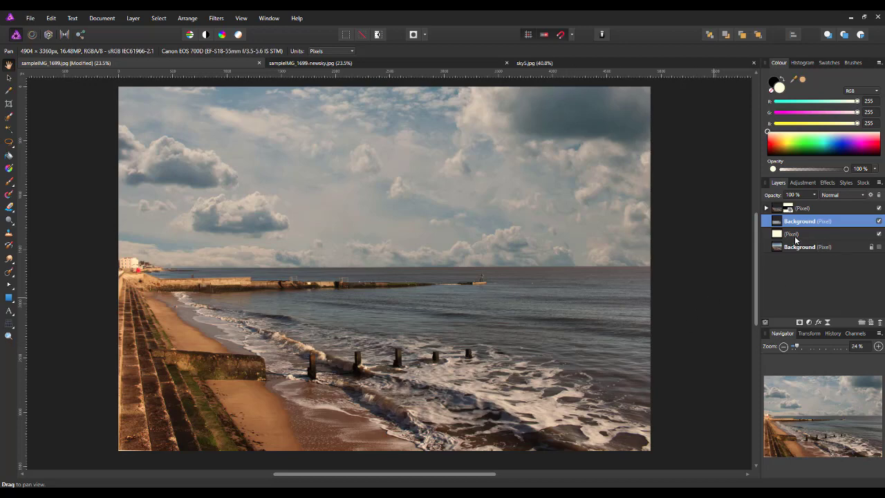
mouse_move(797, 229)
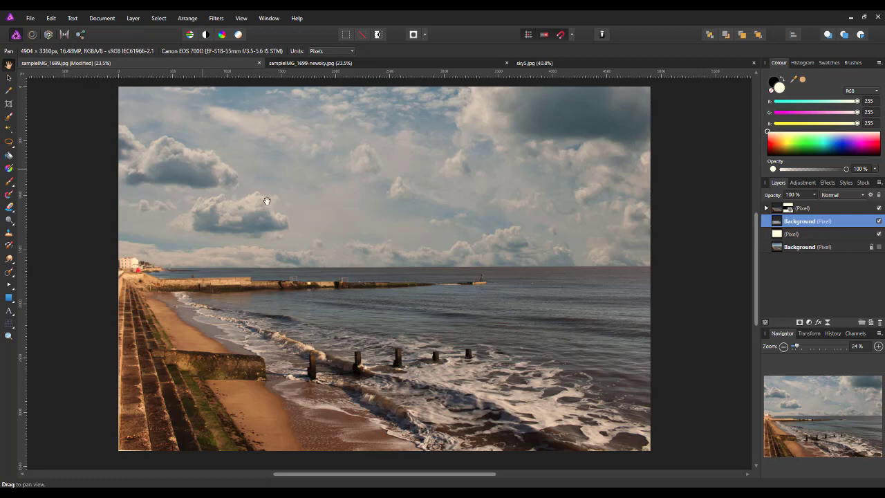
mouse_move(596, 210)
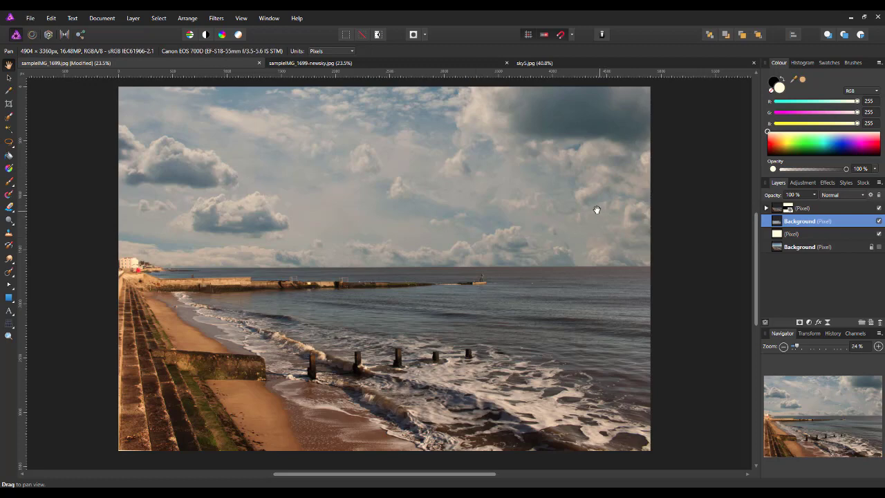
mouse_move(607, 192)
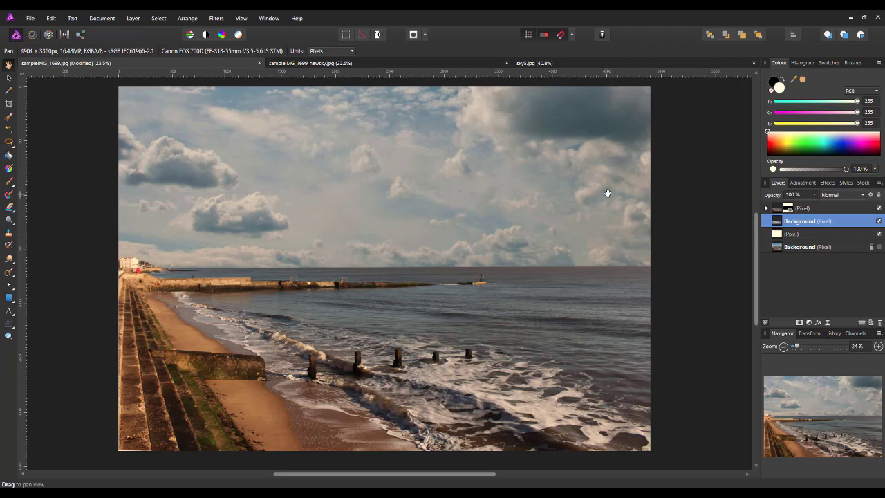
mouse_move(684, 221)
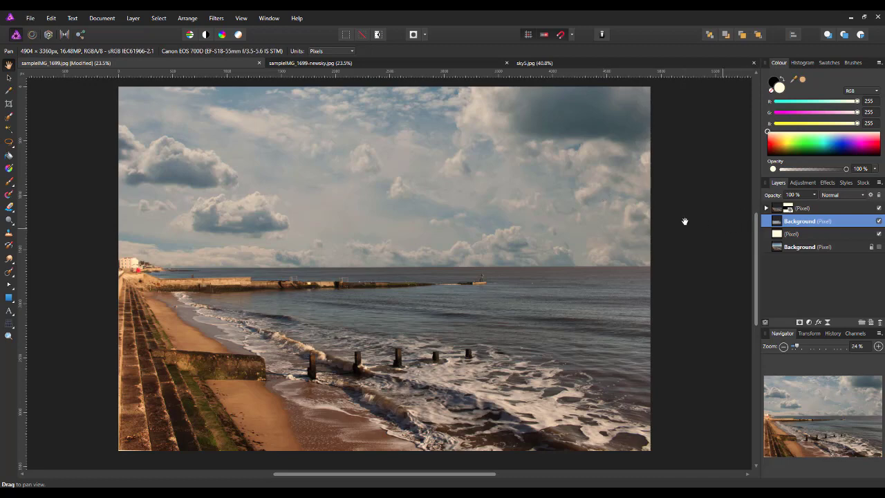
mouse_move(600, 210)
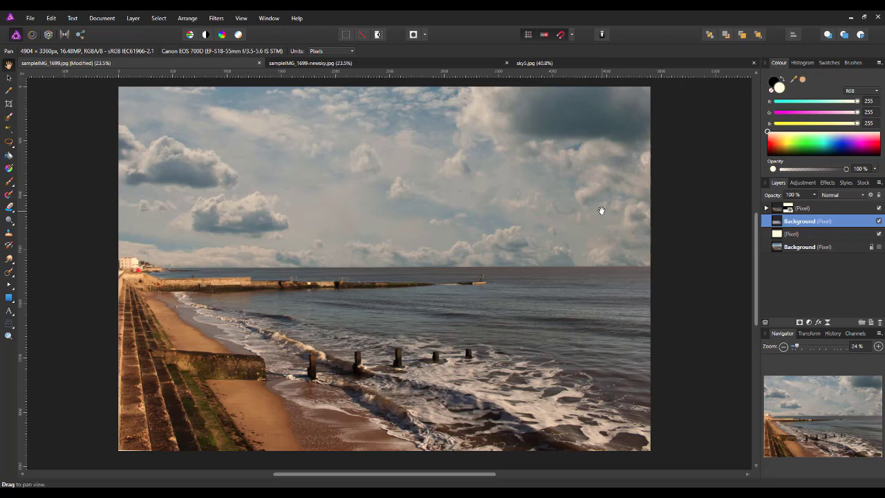
mouse_move(498, 373)
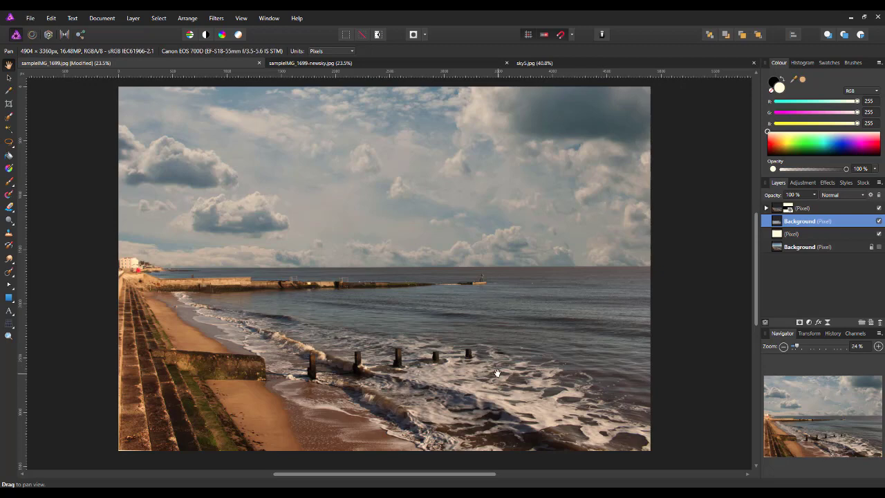
mouse_move(330, 384)
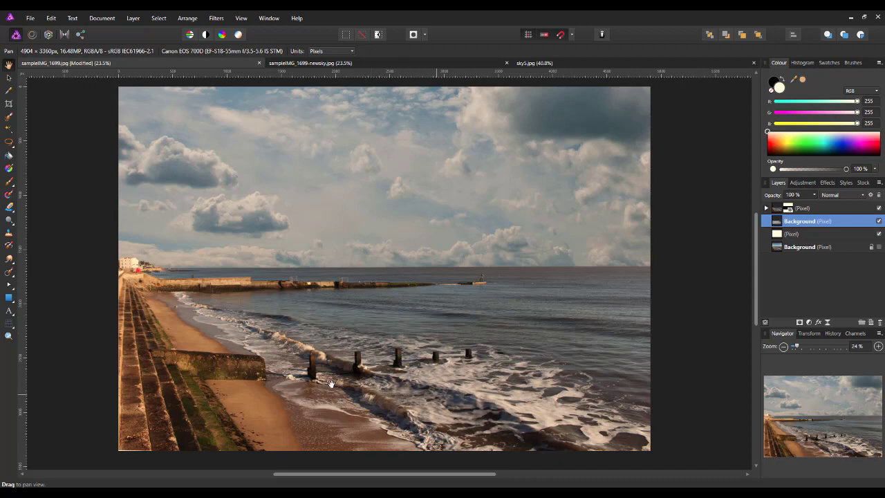
mouse_move(804, 215)
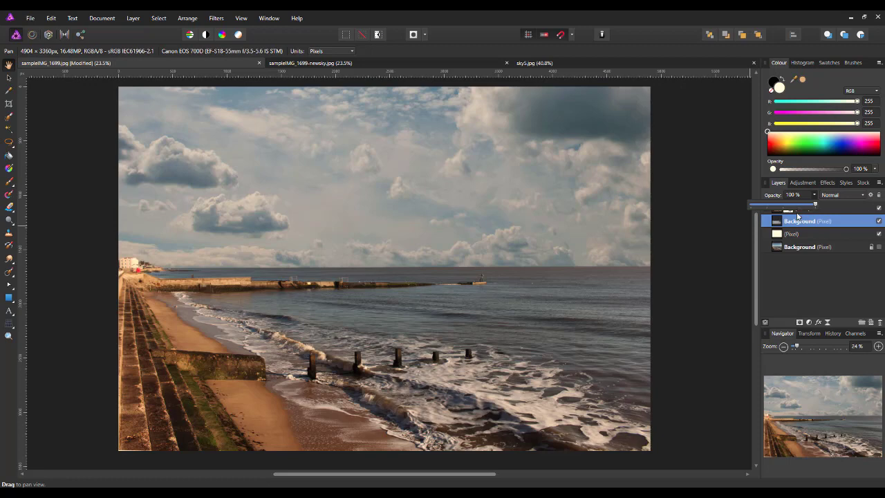
mouse_move(814, 207)
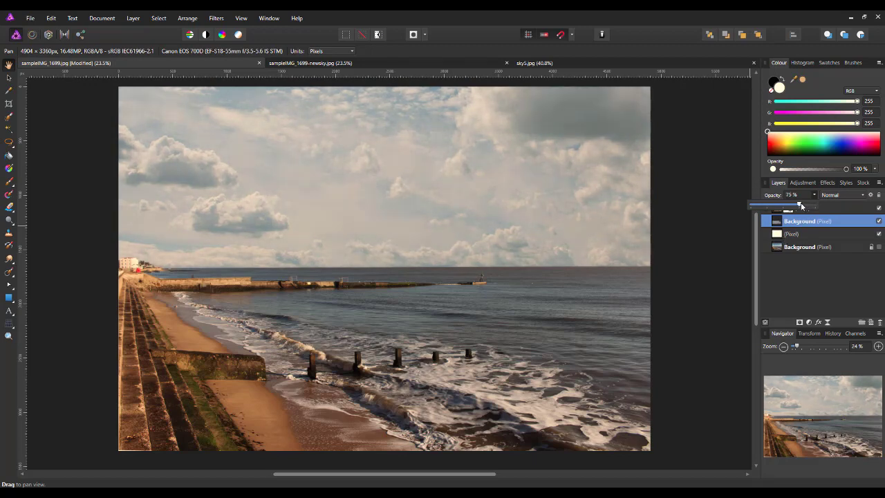
mouse_move(434, 165)
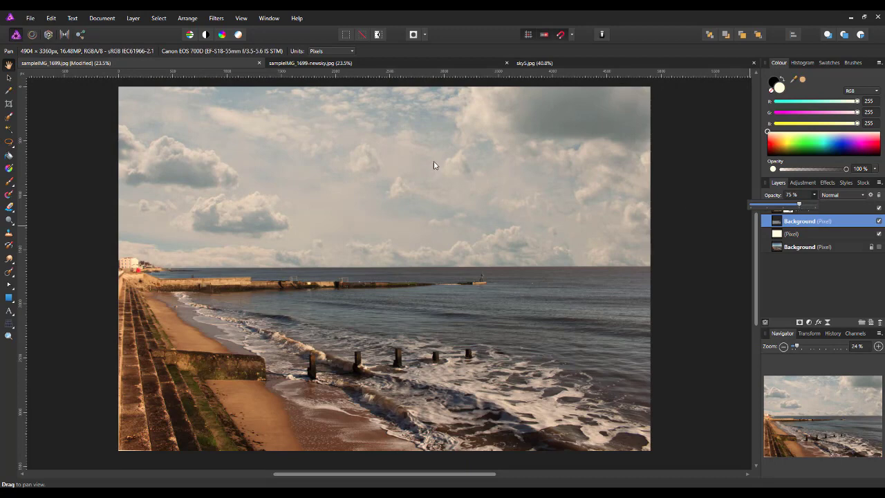
mouse_move(398, 159)
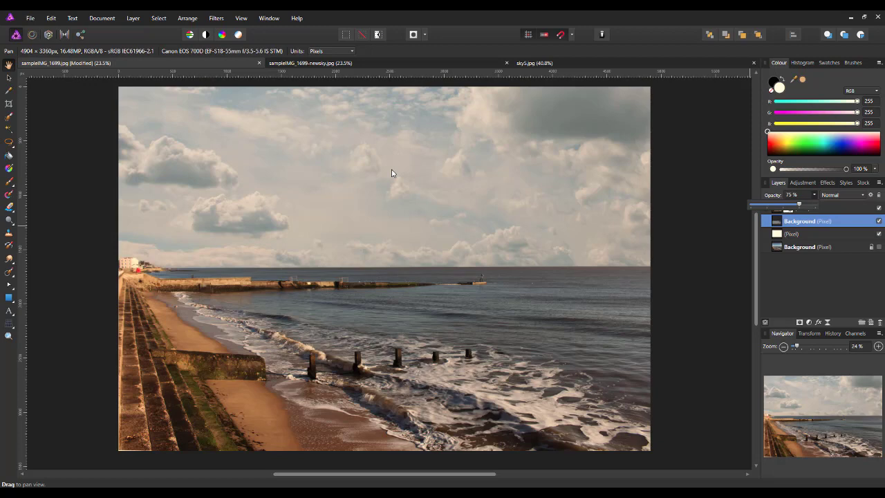
mouse_move(390, 182)
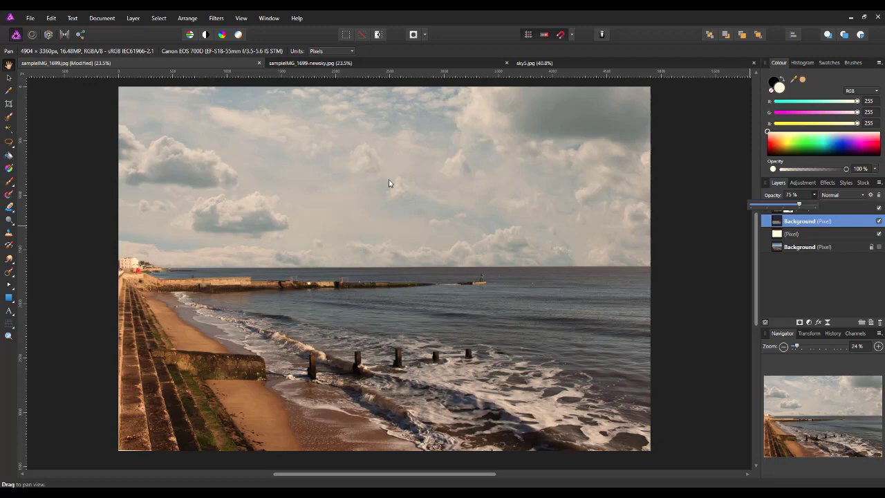
mouse_move(435, 222)
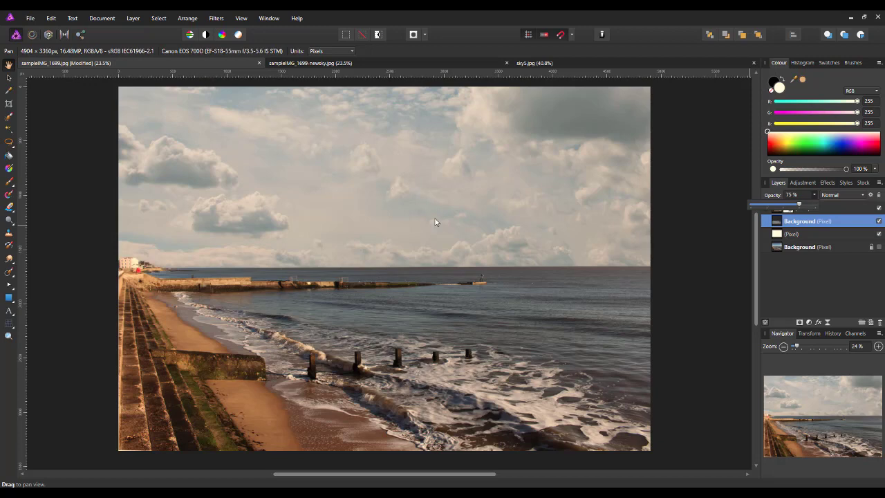
mouse_move(153, 306)
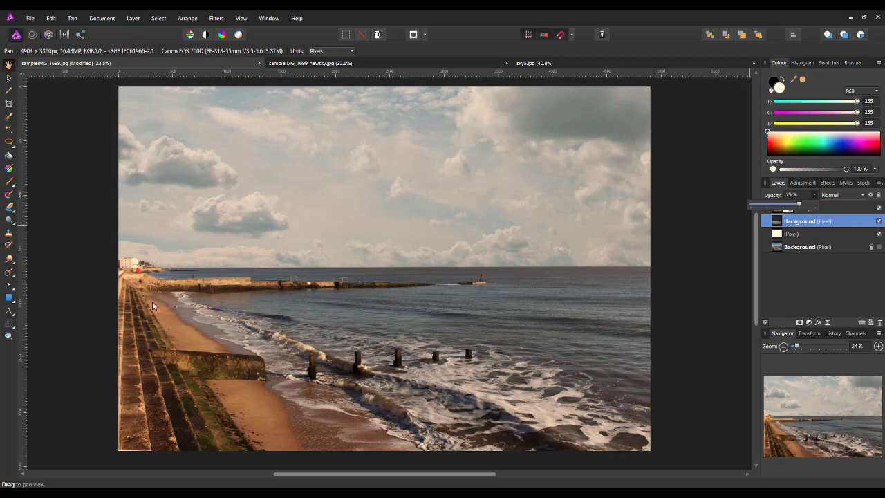
mouse_move(224, 303)
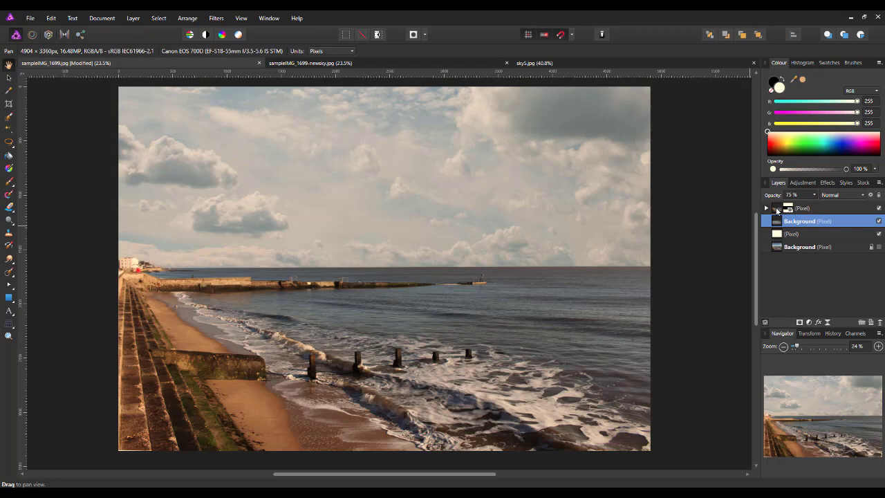
Select the masked sky layer and pan along the horizon toward the pier
left_click(802, 208)
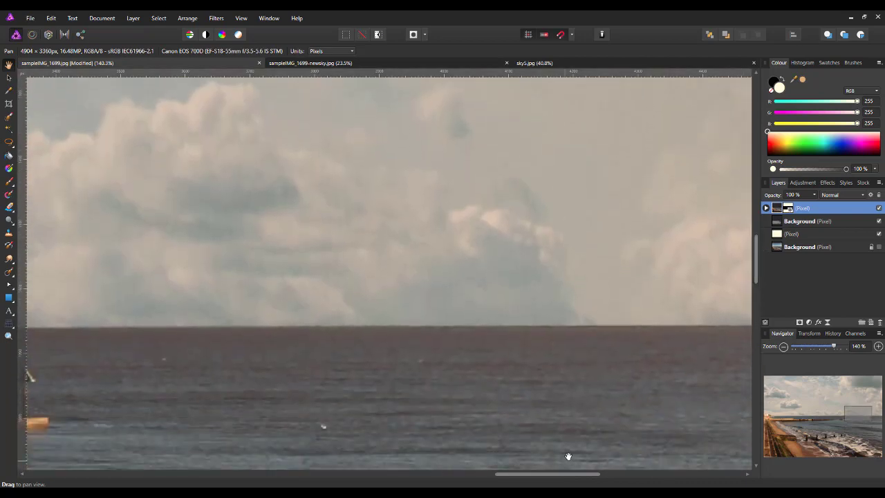
left_click_drag(546, 473, 639, 473)
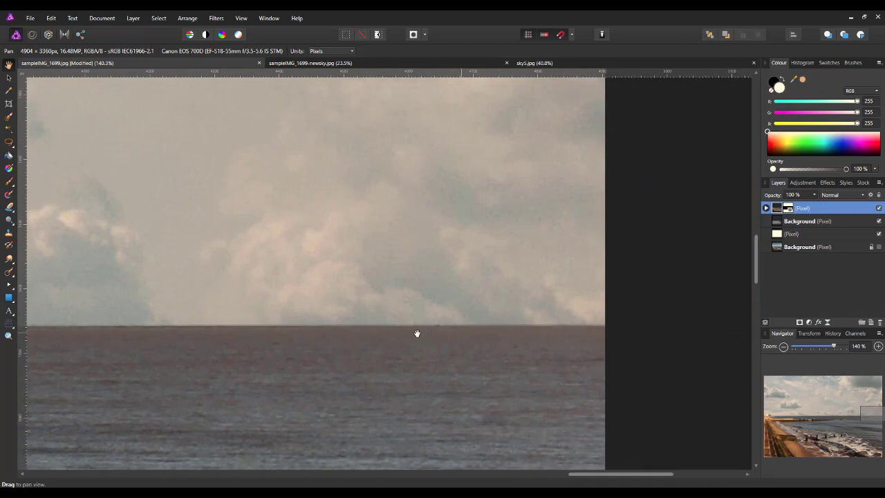
left_click_drag(601, 473, 602, 473)
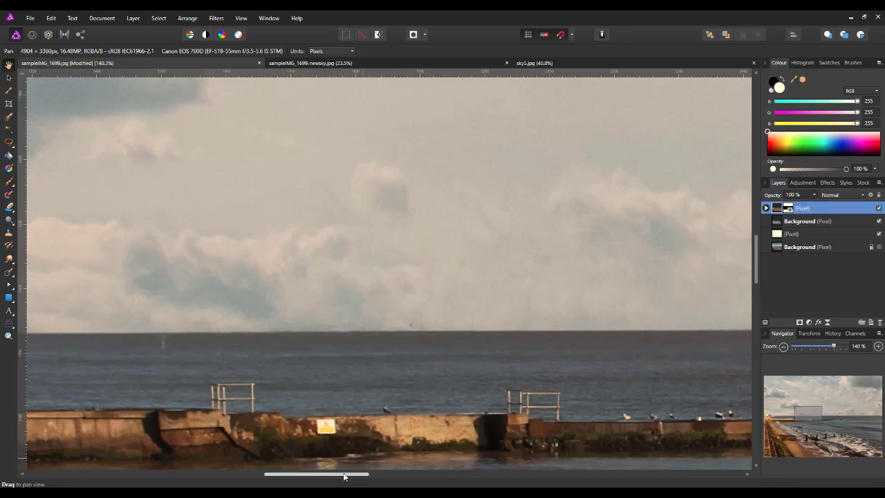
left_click_drag(344, 474, 224, 474)
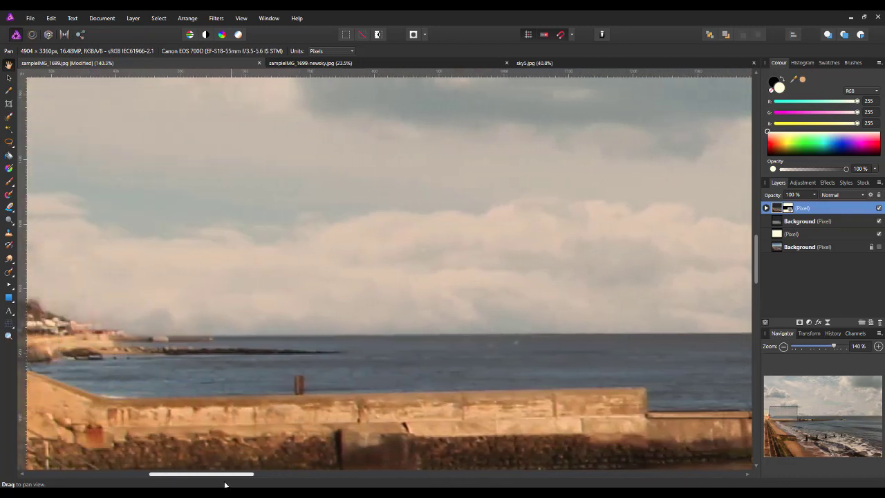
left_click_drag(200, 473, 149, 473)
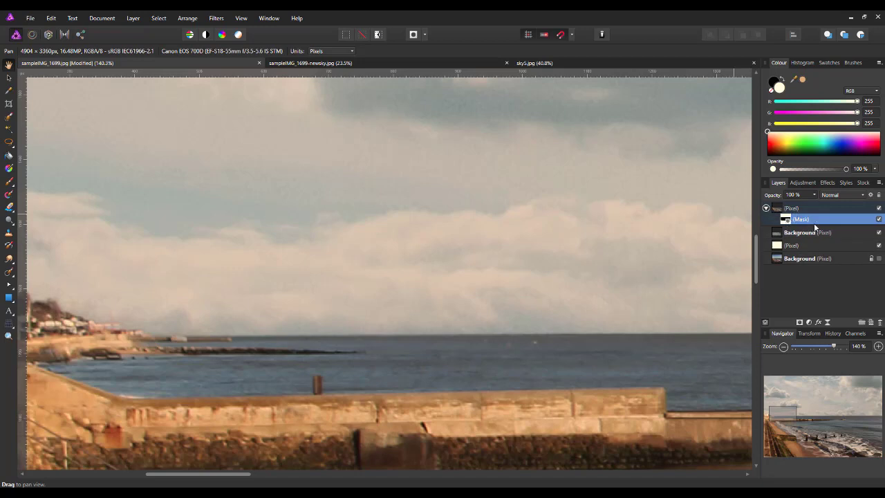
mouse_move(635, 215)
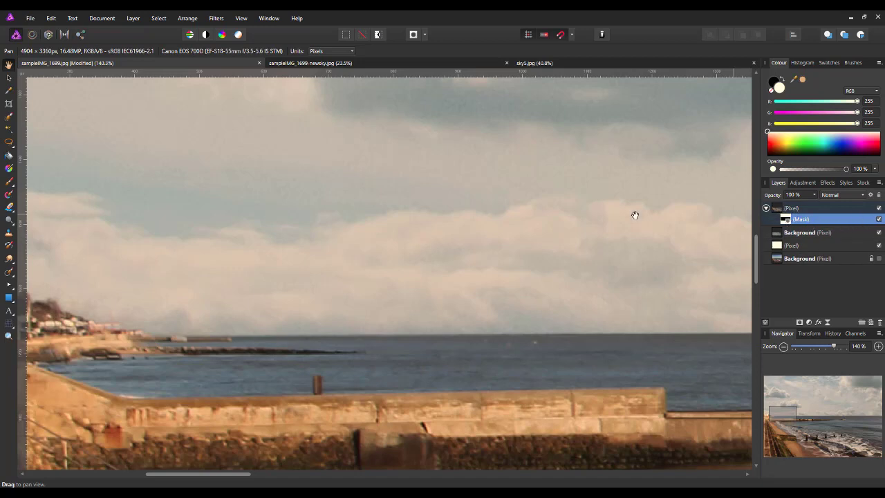
mouse_move(5, 185)
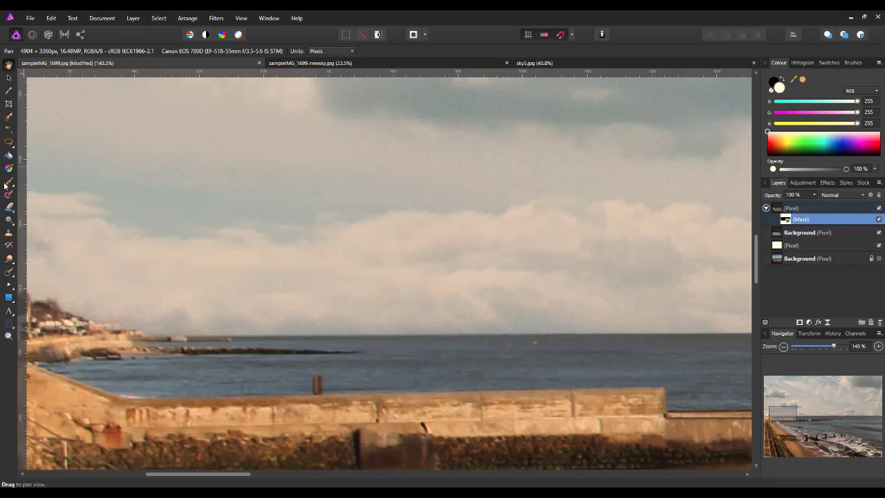
Paint the mask with a soft brush in white and black along the horizon and headland
left_click(9, 181)
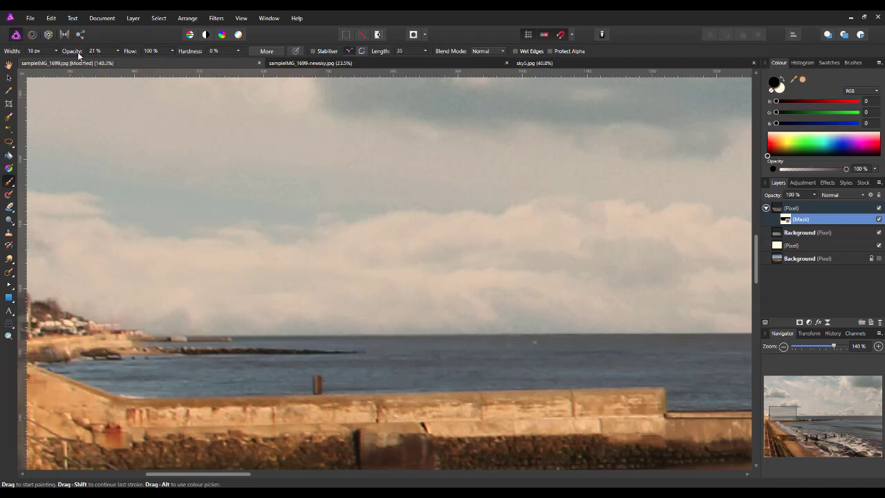
mouse_move(227, 302)
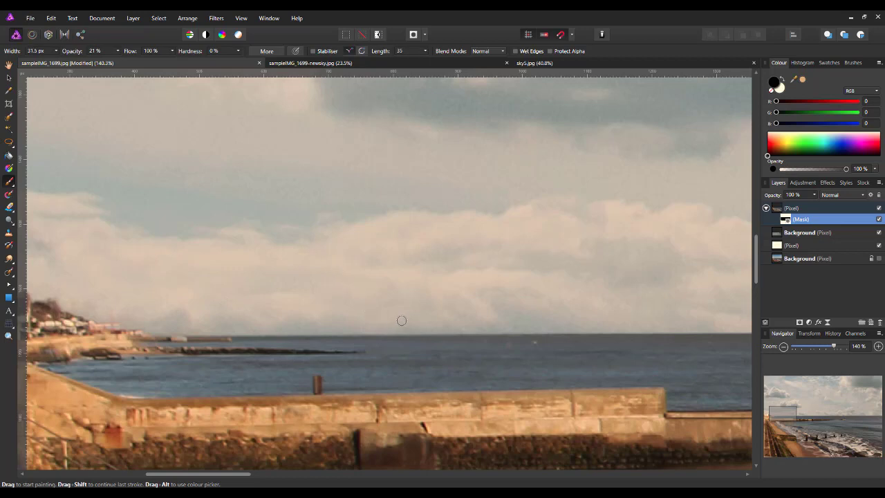
mouse_move(213, 344)
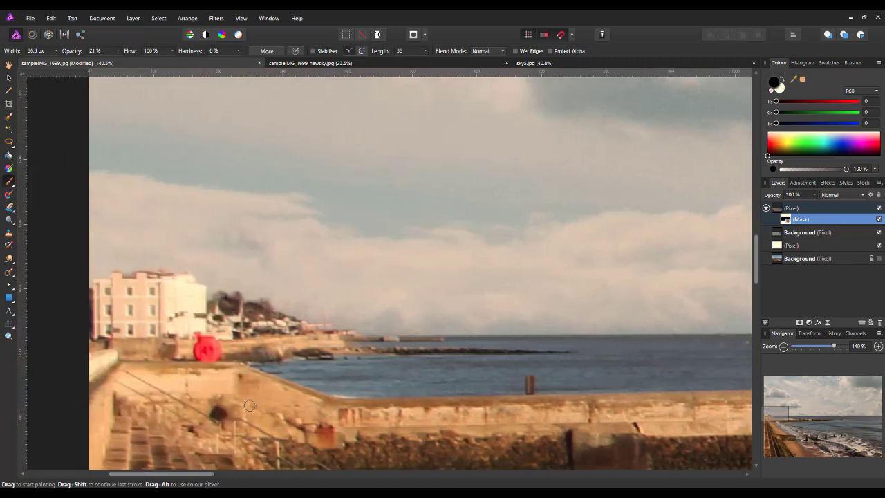
mouse_move(670, 185)
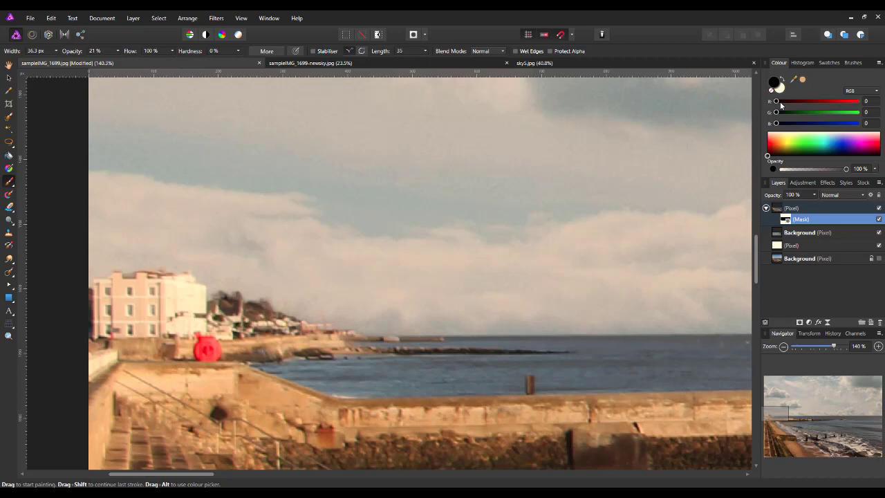
left_click(779, 86)
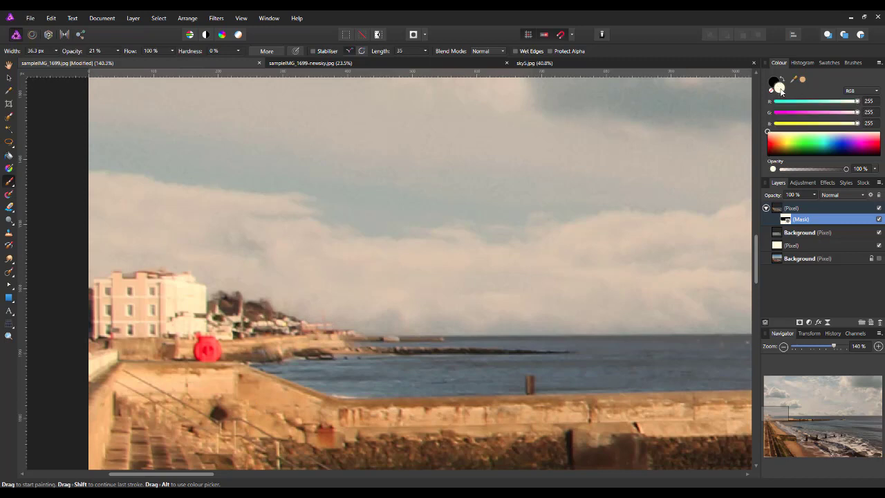
mouse_move(315, 322)
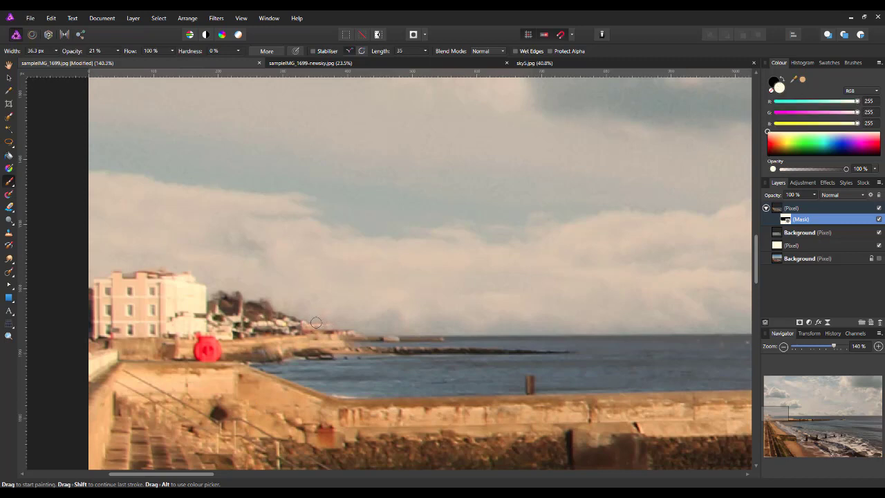
mouse_move(280, 312)
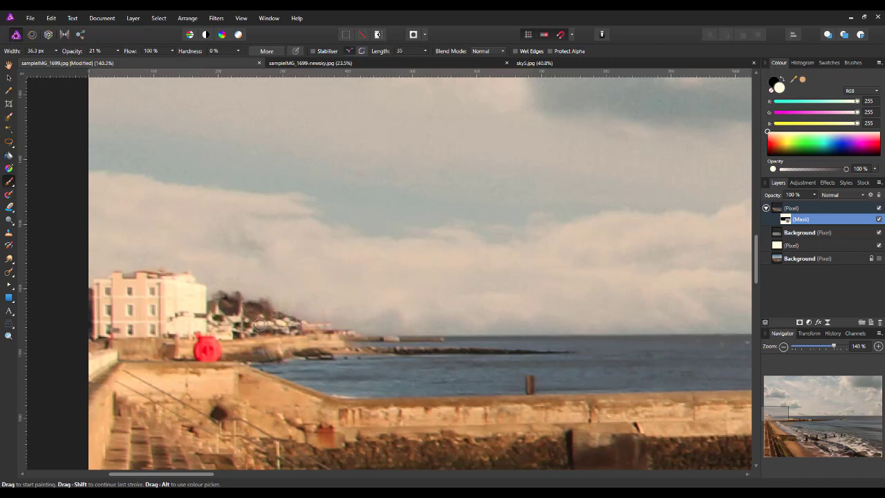
mouse_move(211, 298)
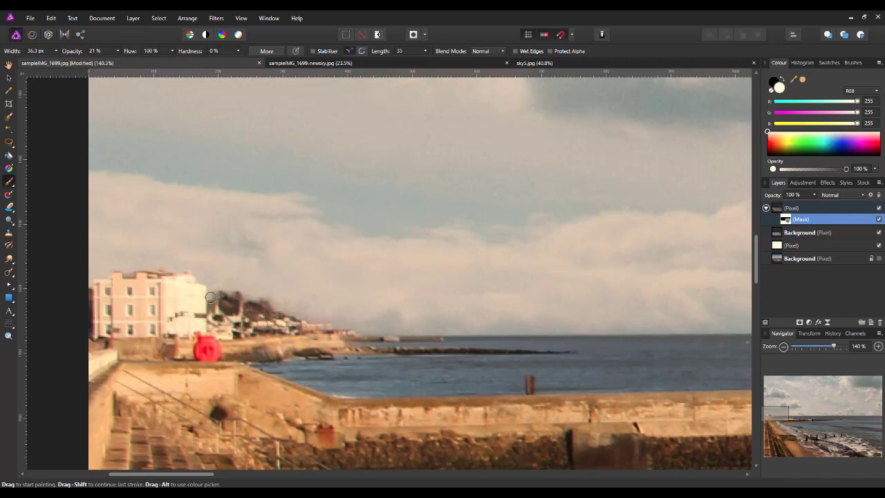
mouse_move(202, 282)
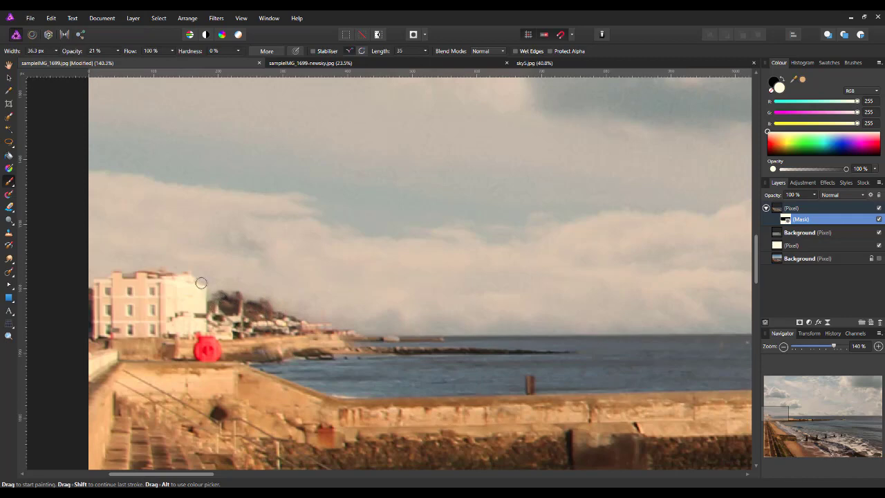
mouse_move(180, 274)
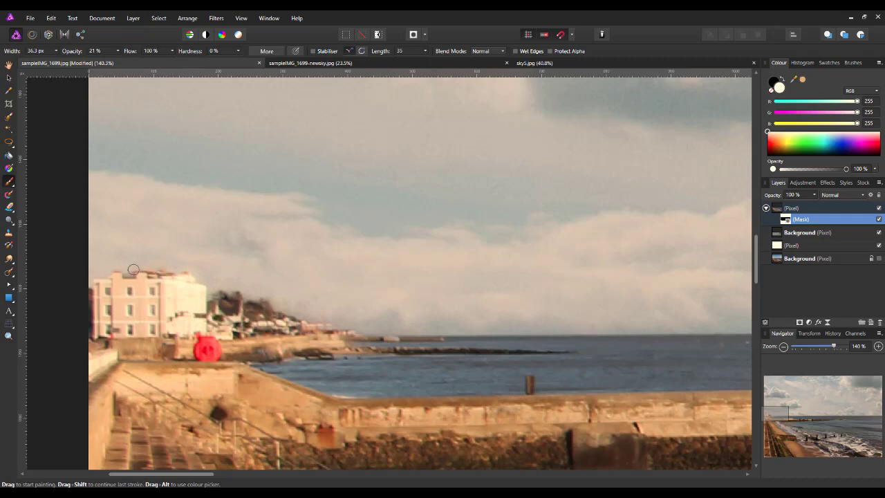
mouse_move(99, 278)
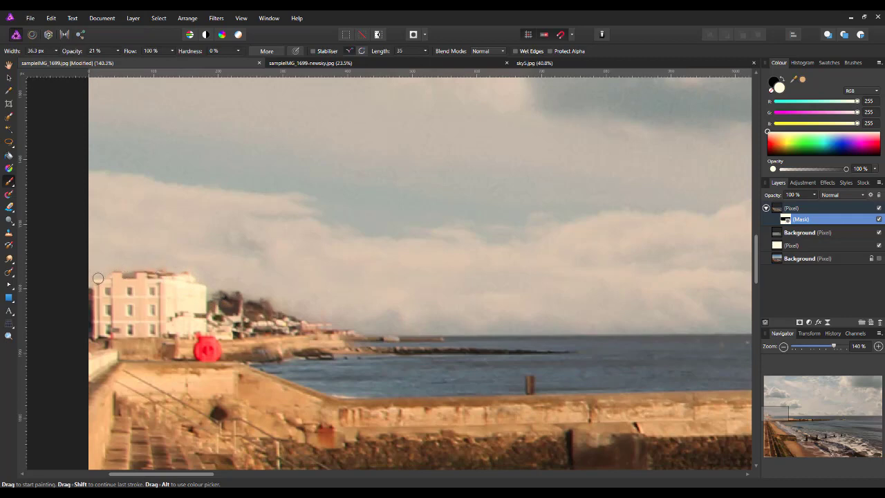
mouse_move(249, 318)
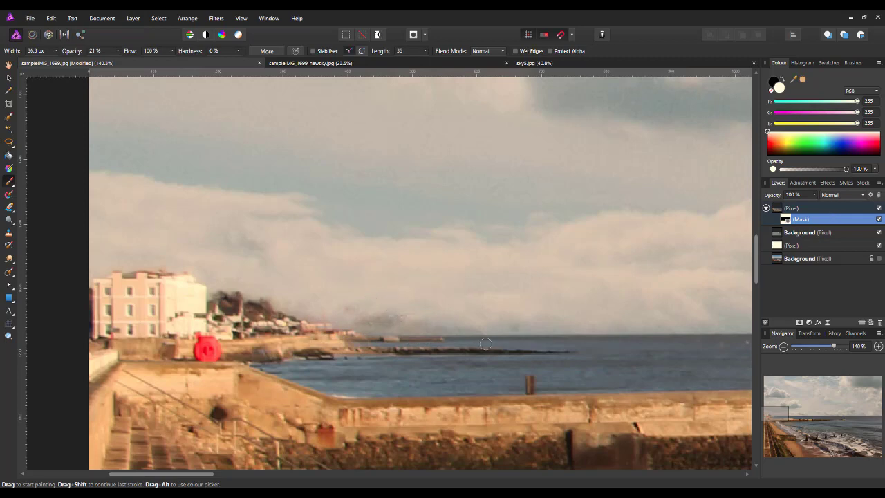
left_click(771, 86)
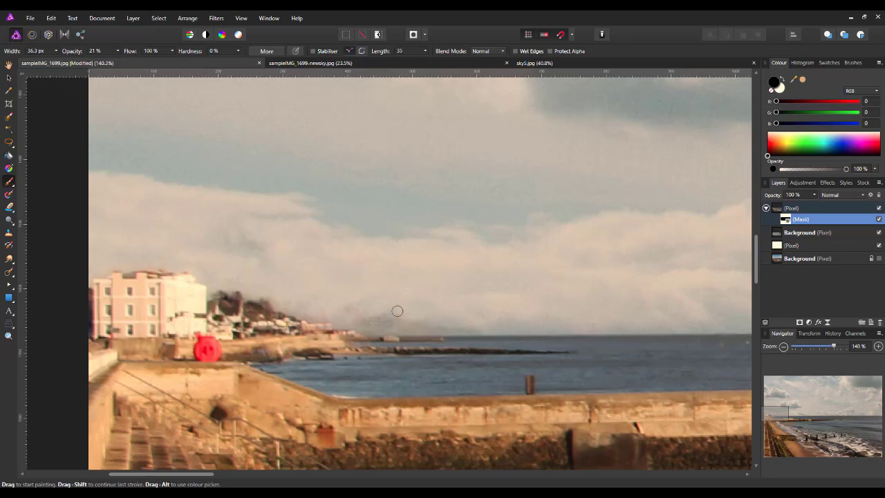
mouse_move(289, 313)
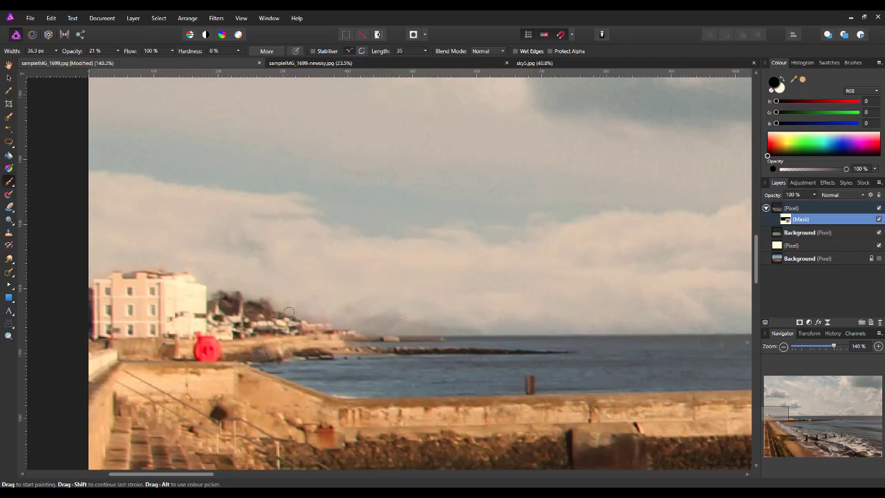
mouse_move(369, 327)
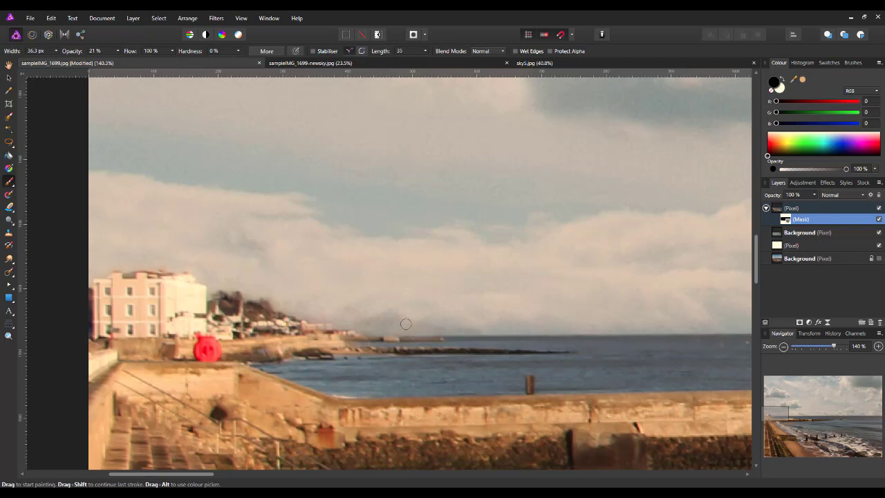
mouse_move(363, 315)
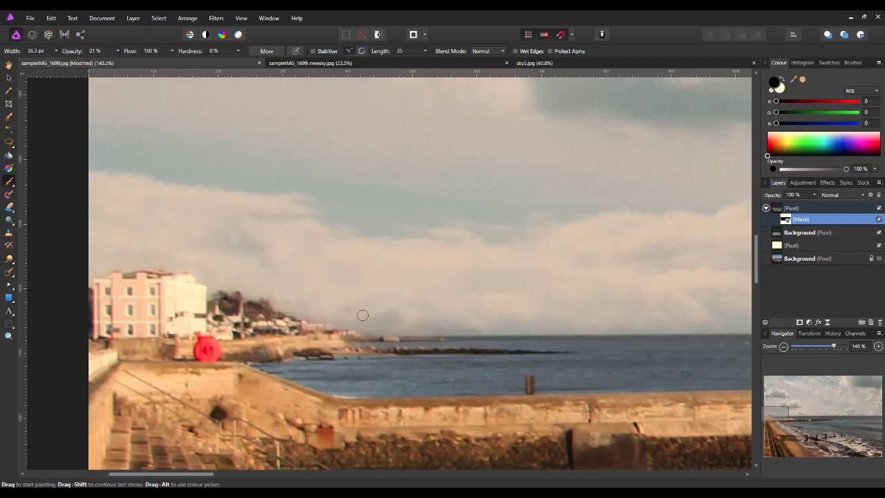
mouse_move(404, 326)
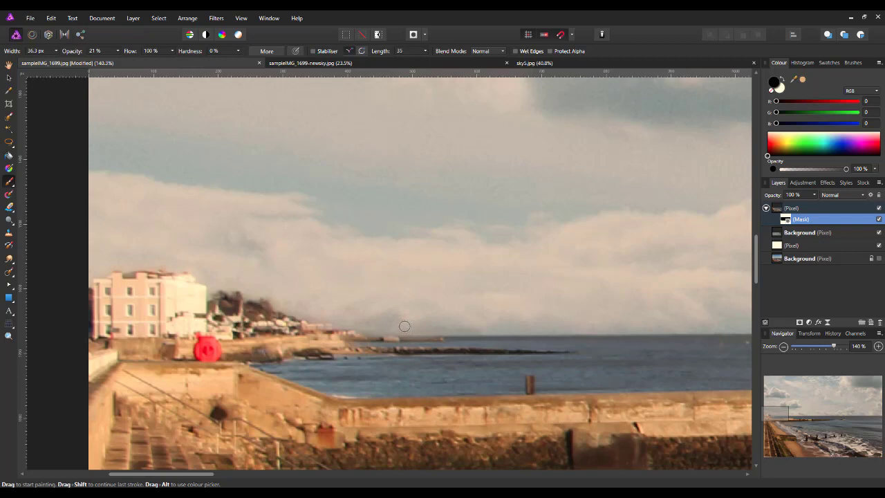
mouse_move(241, 279)
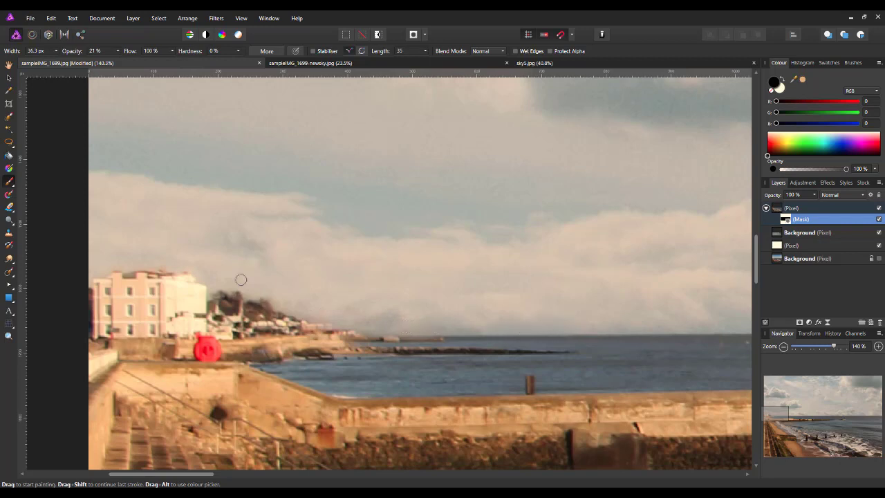
mouse_move(372, 315)
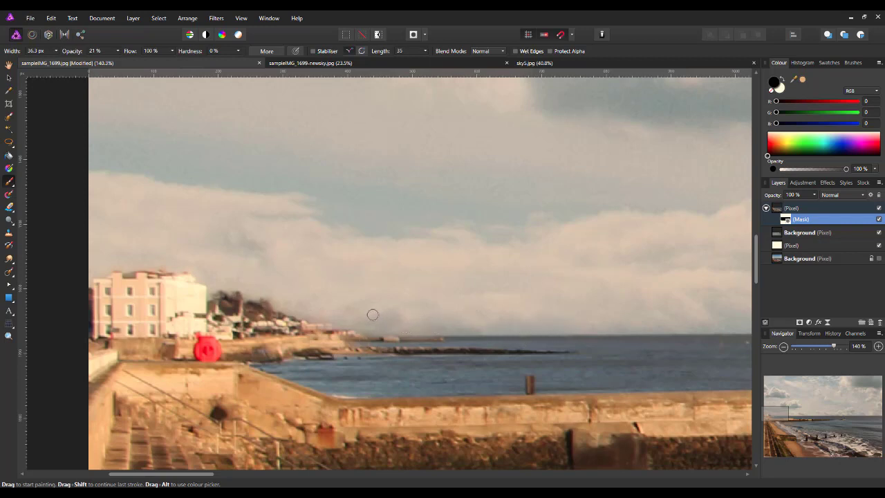
mouse_move(413, 344)
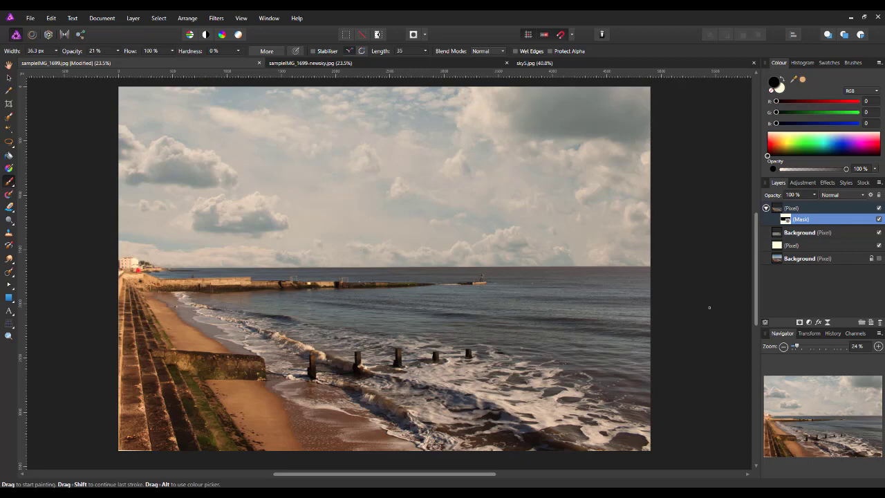
mouse_move(695, 310)
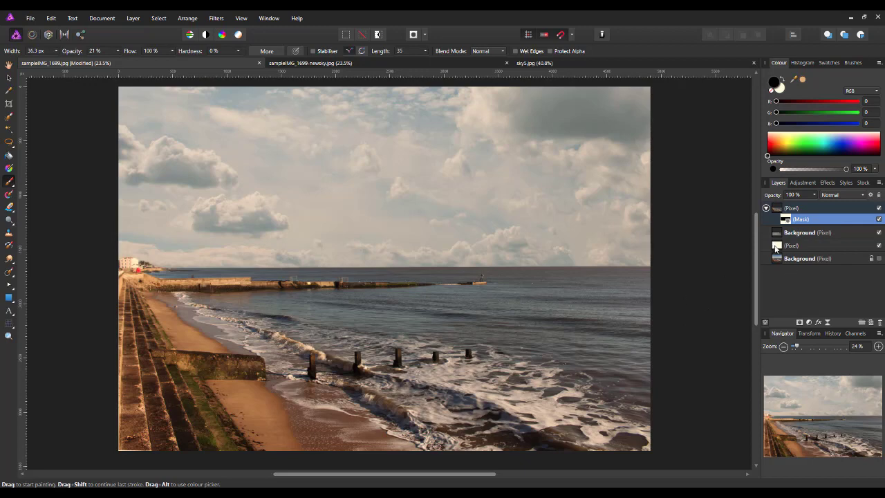
Select the plain white Pixel fill layer in the Layers panel
left_click(791, 245)
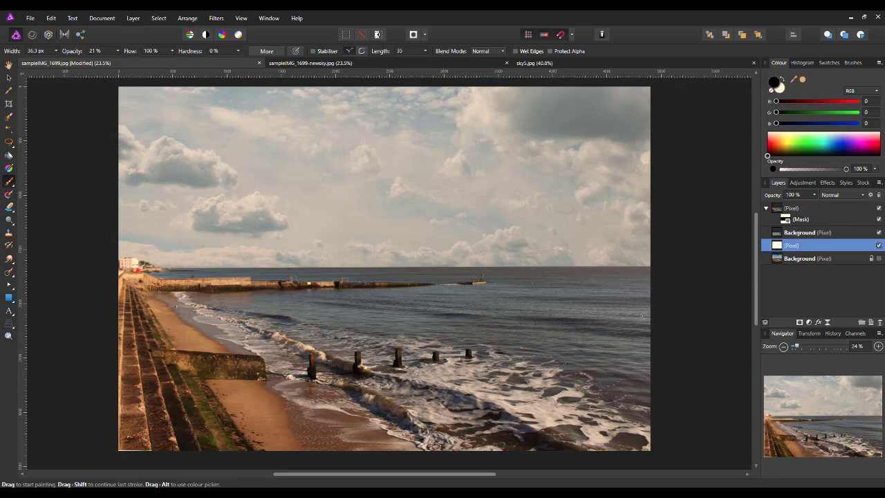
mouse_move(10, 74)
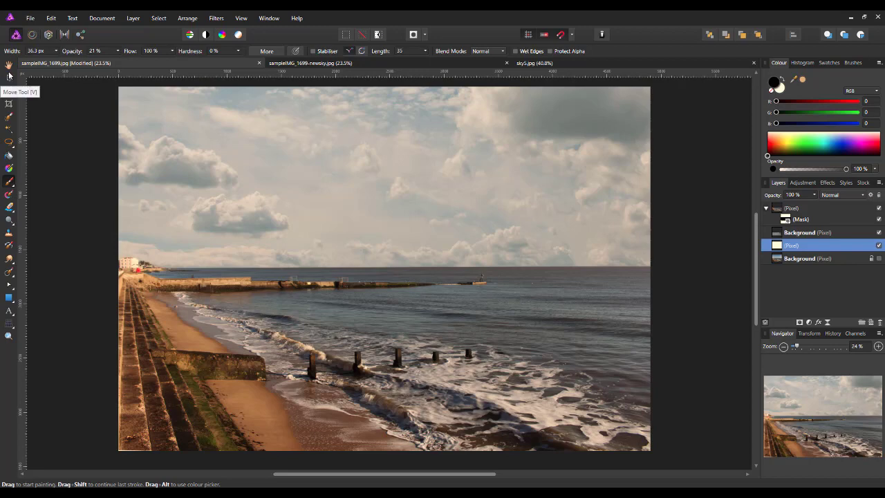
Switch to the Move Tool to work on the white fill layer as a whole
left_click(9, 65)
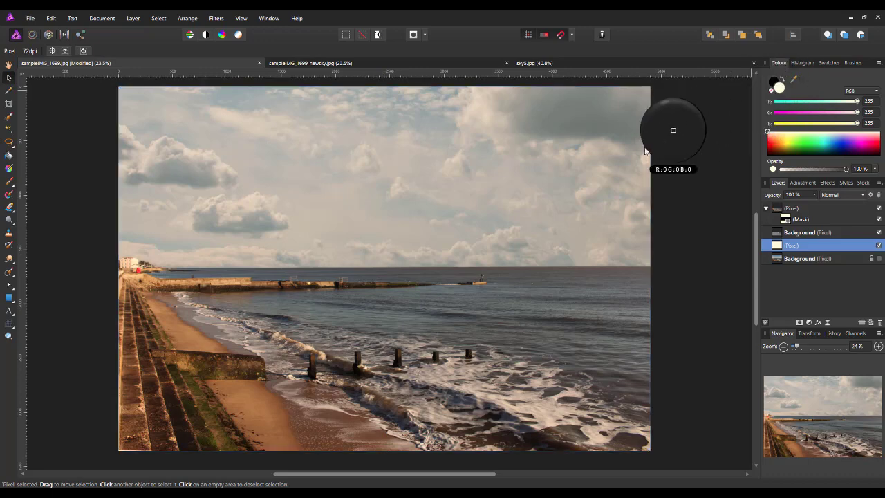
mouse_move(196, 302)
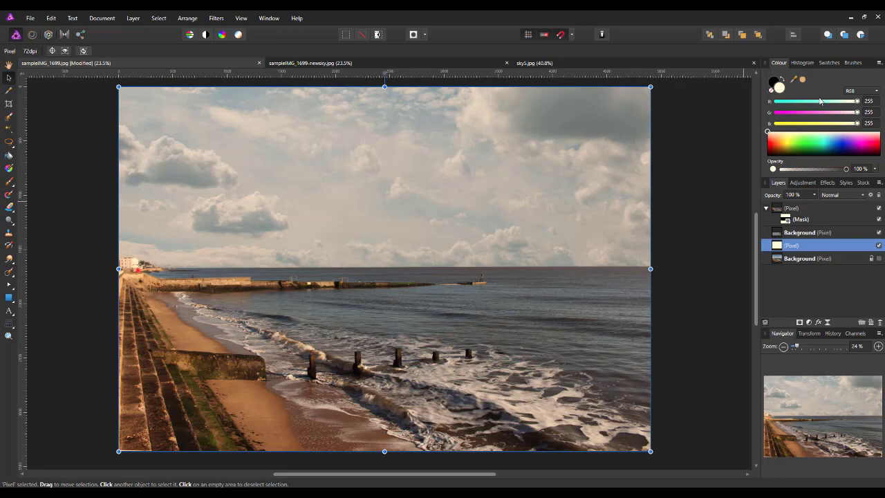
mouse_move(805, 81)
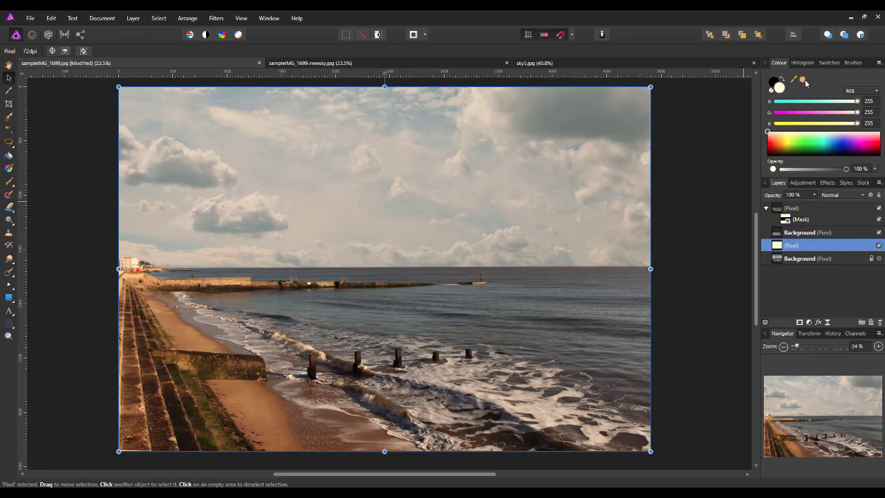
mouse_move(804, 83)
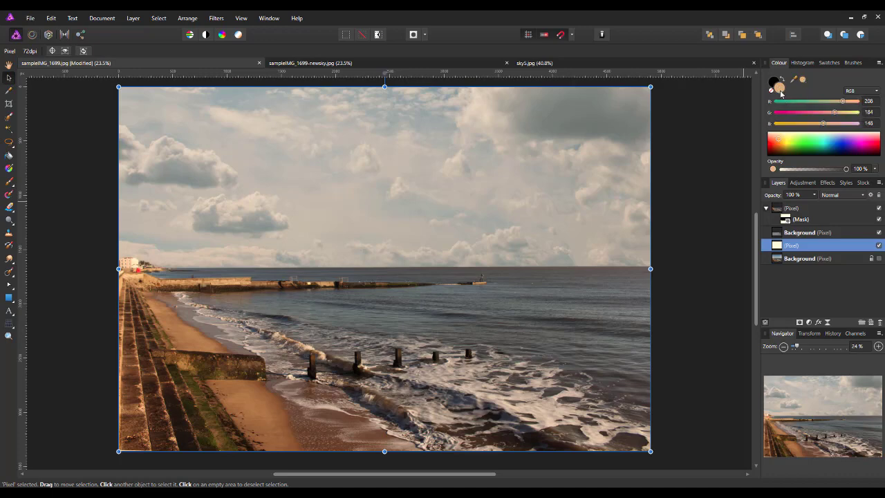
mouse_move(9, 157)
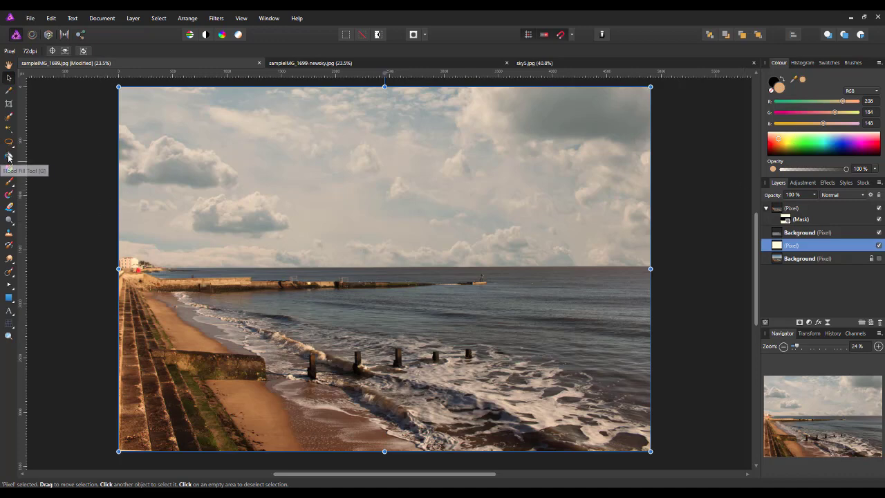
Choose the Flood Fill Tool for filling the layer with the tan (206, 184, 148)
left_click(9, 157)
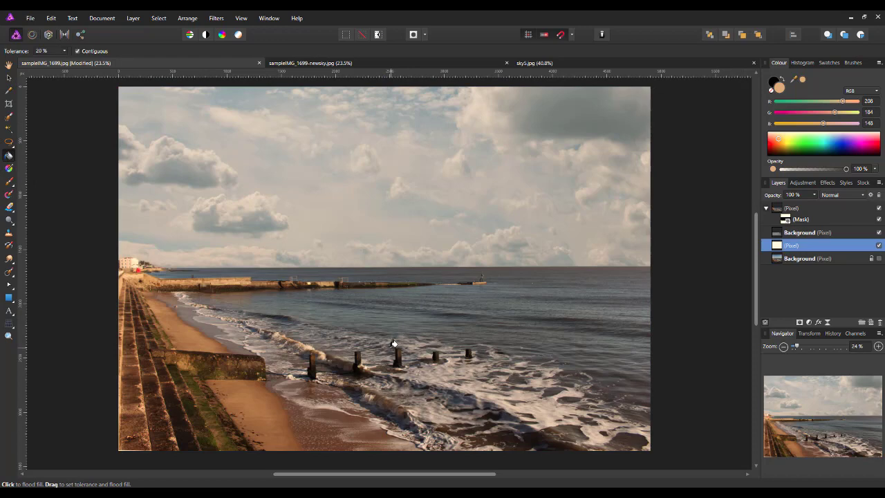
mouse_move(394, 337)
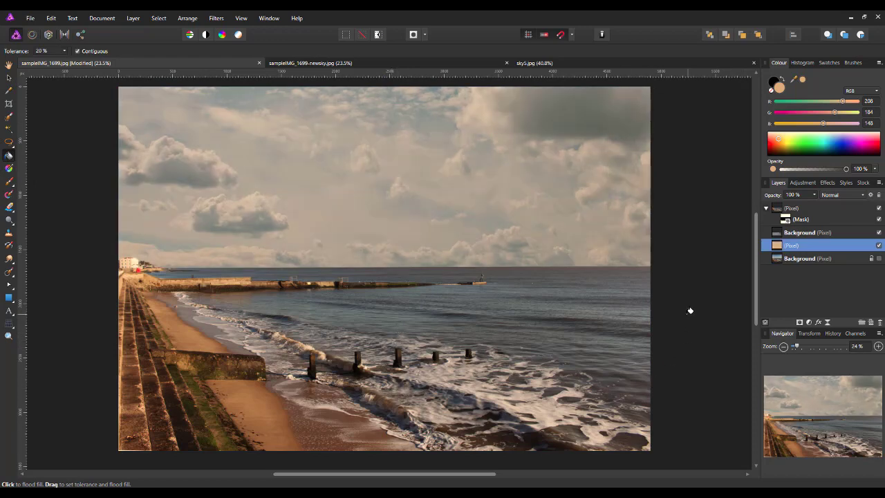
mouse_move(703, 242)
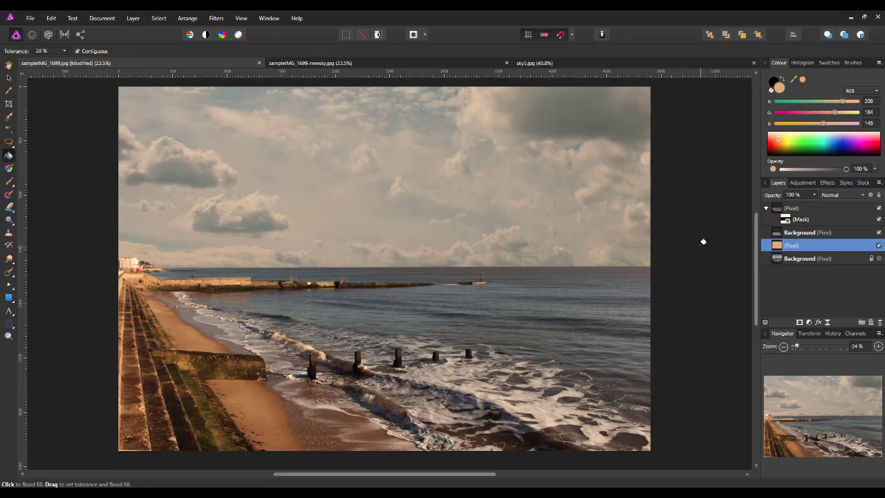
mouse_move(292, 244)
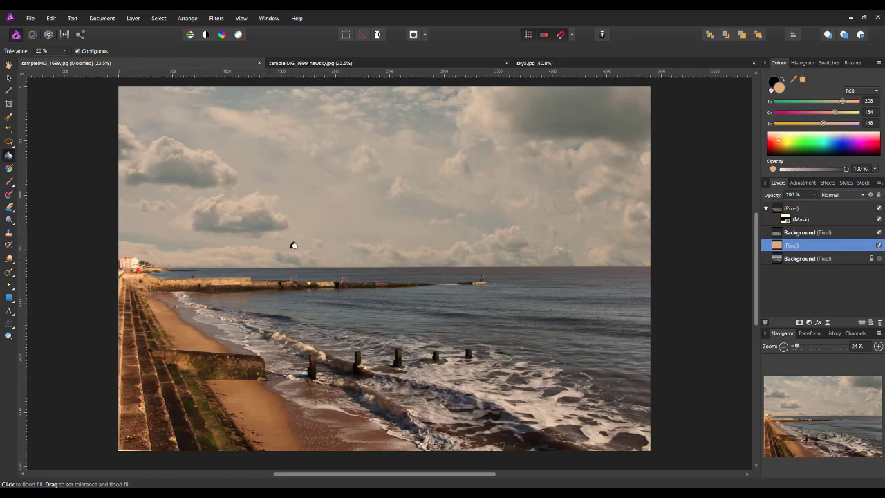
mouse_move(211, 289)
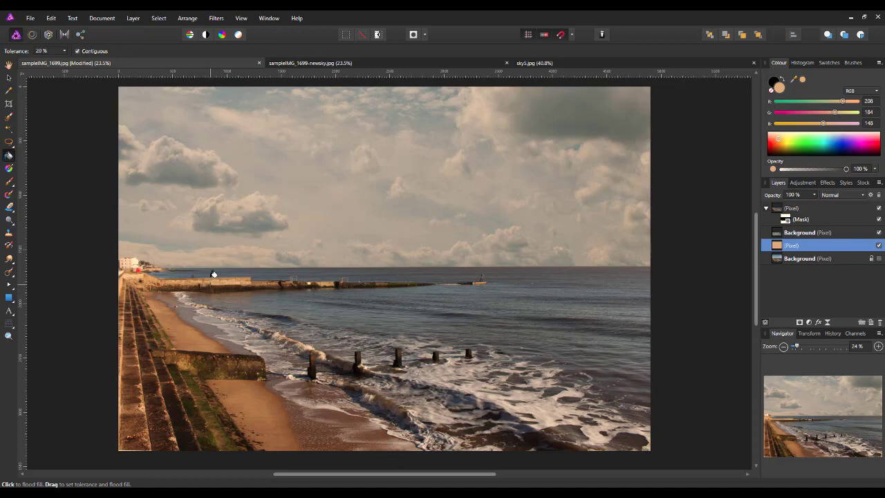
mouse_move(389, 344)
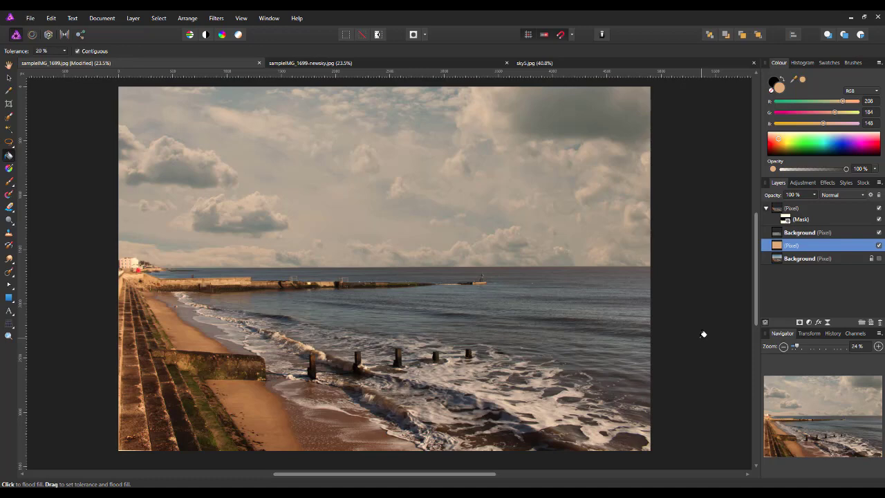
mouse_move(697, 334)
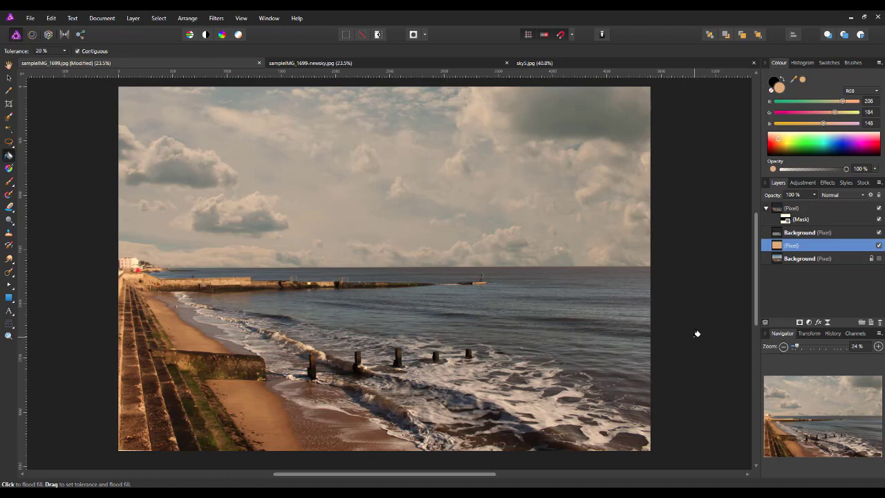
mouse_move(696, 330)
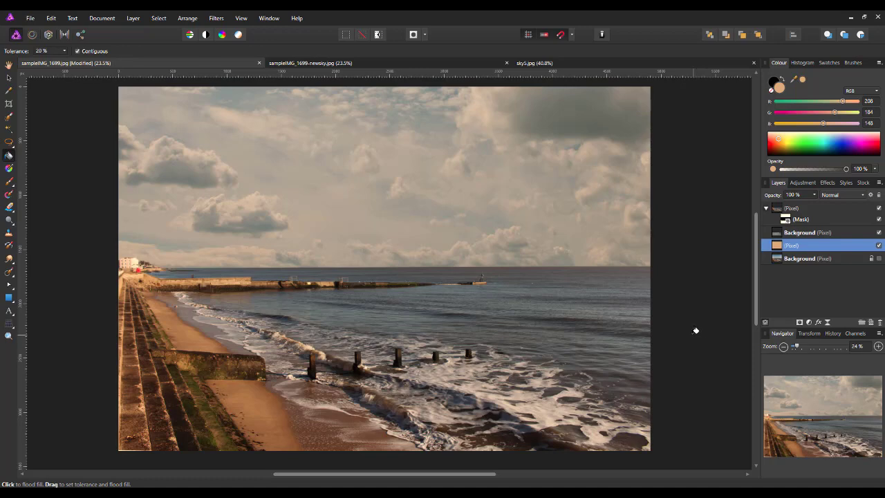
mouse_move(631, 296)
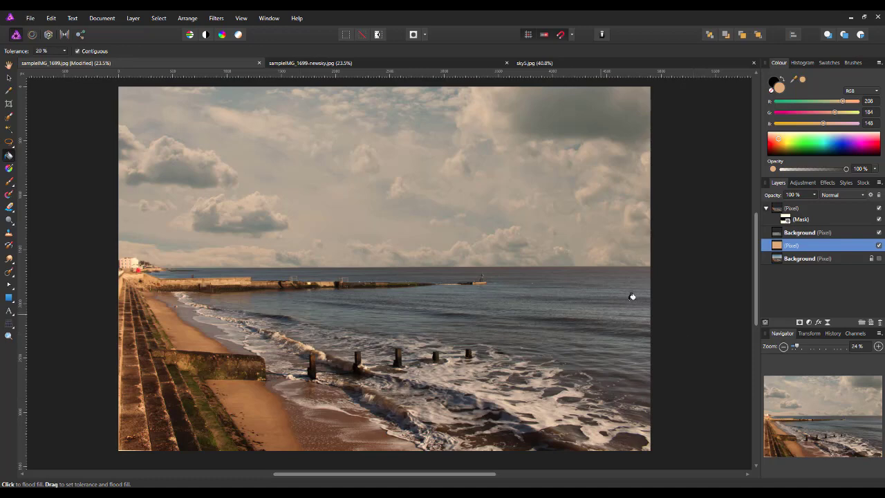
mouse_move(721, 279)
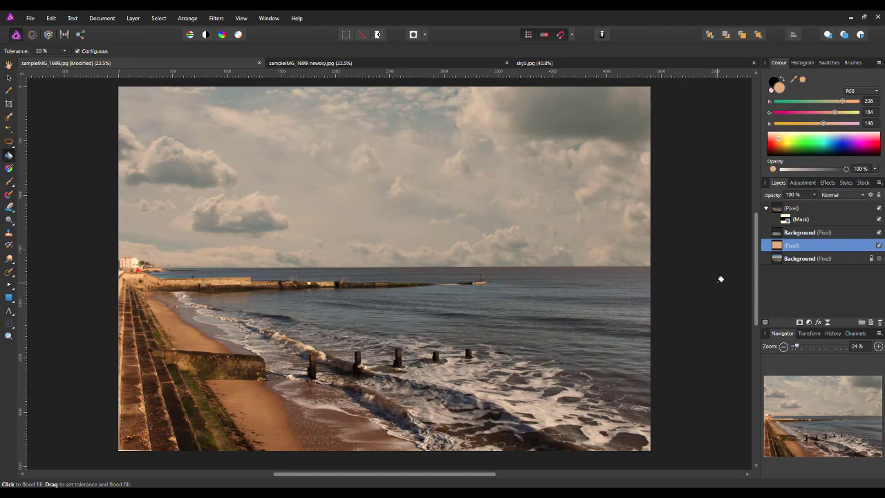
mouse_move(305, 335)
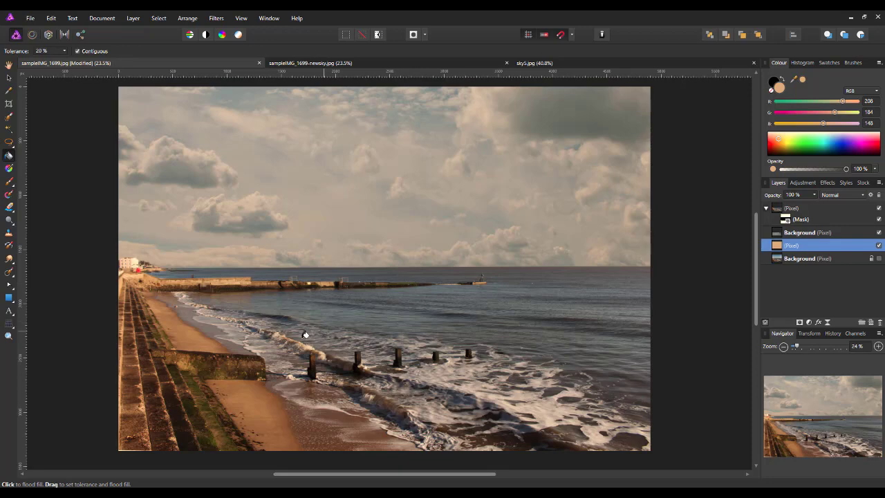
mouse_move(233, 279)
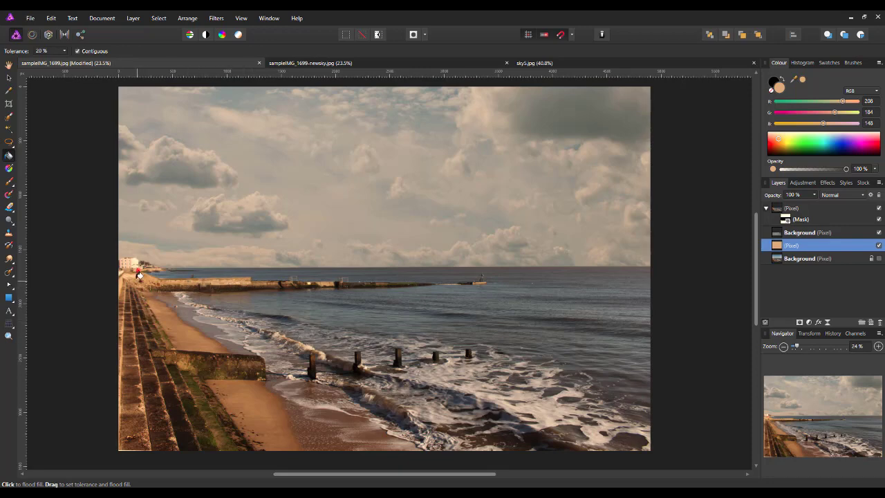
mouse_move(153, 335)
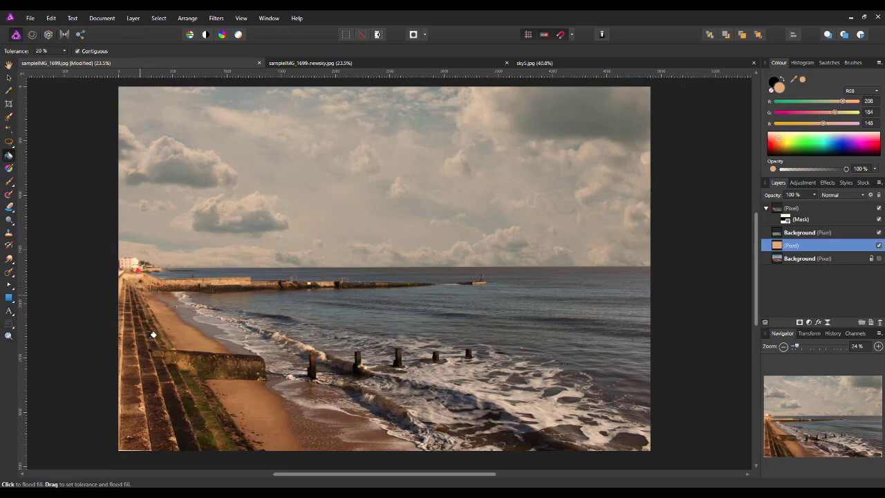
mouse_move(570, 387)
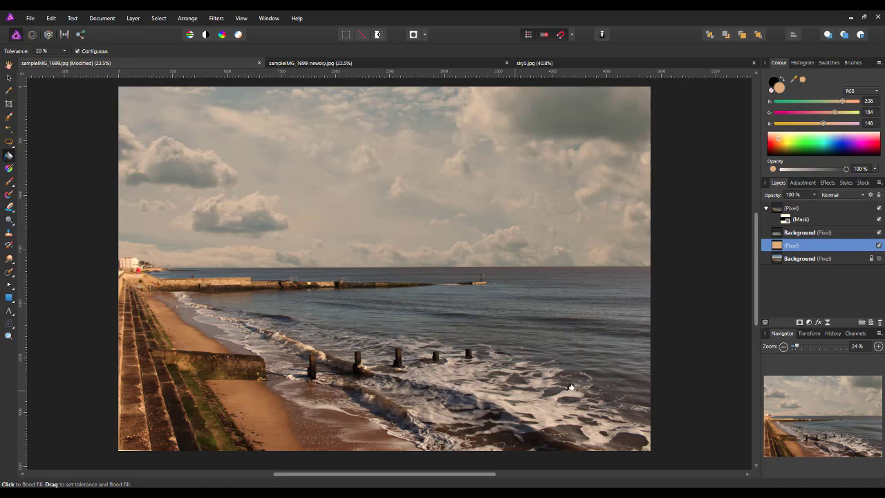
mouse_move(679, 337)
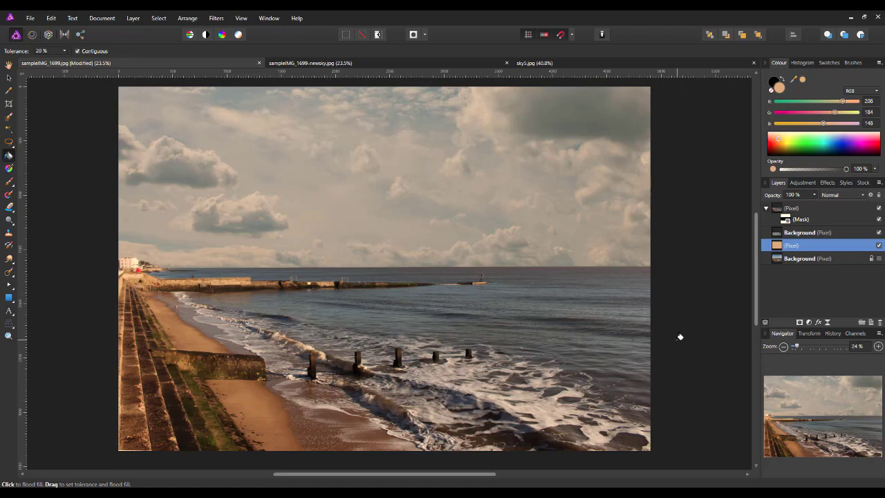